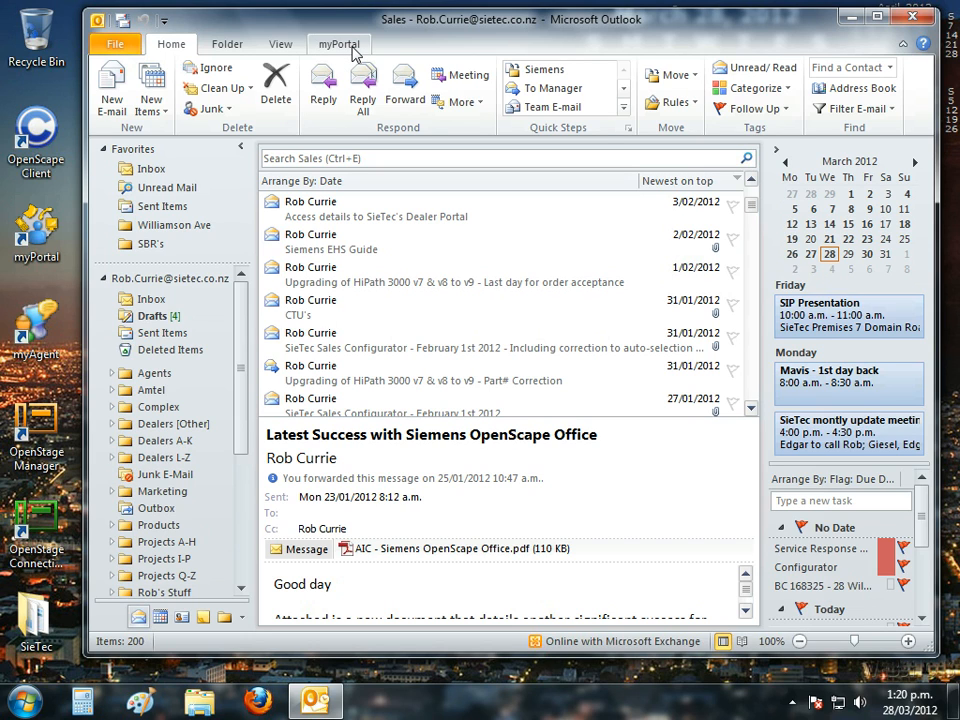
Step: Show the myPortal ribbon and its dial box list of recently used numbers
{"action": "left_click", "coordinate": [338, 44]}
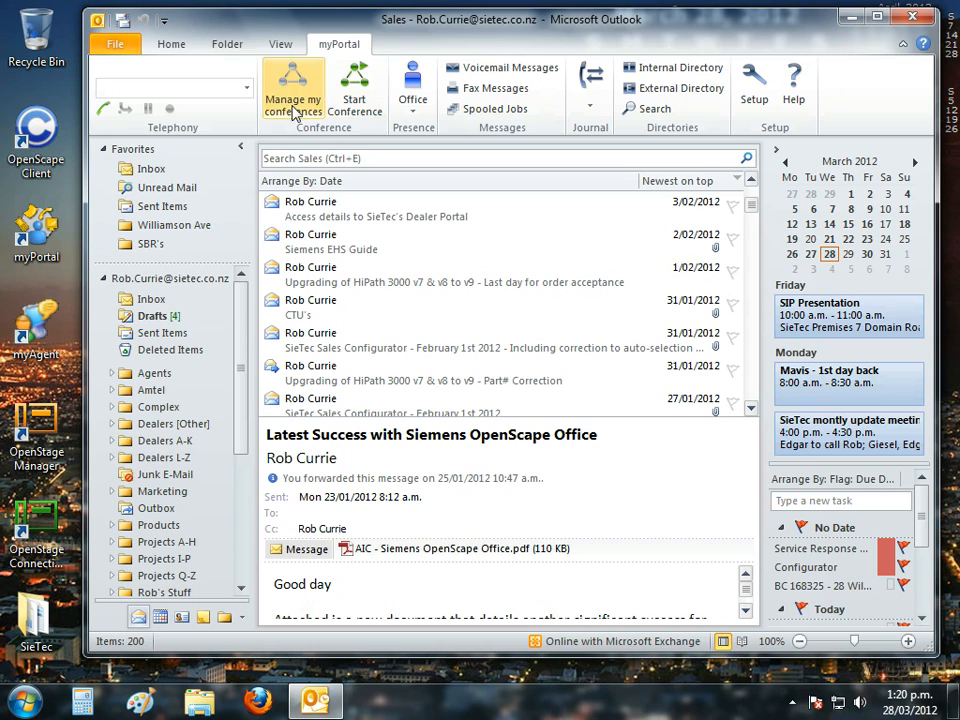
{"action": "mouse_move", "coordinate": [250, 130]}
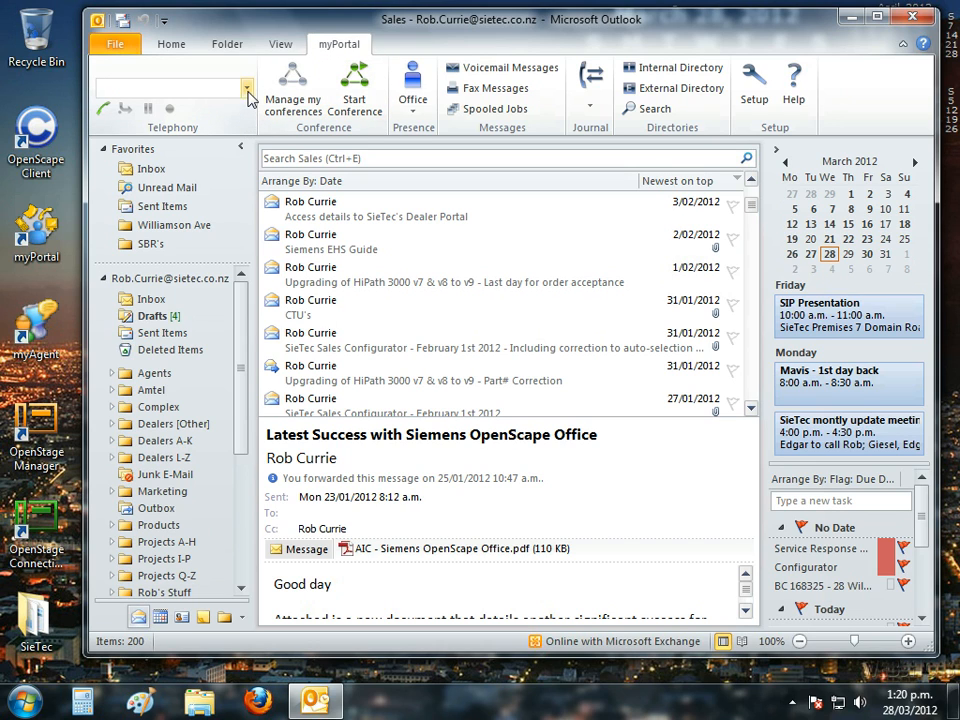
{"action": "left_click", "coordinate": [246, 88]}
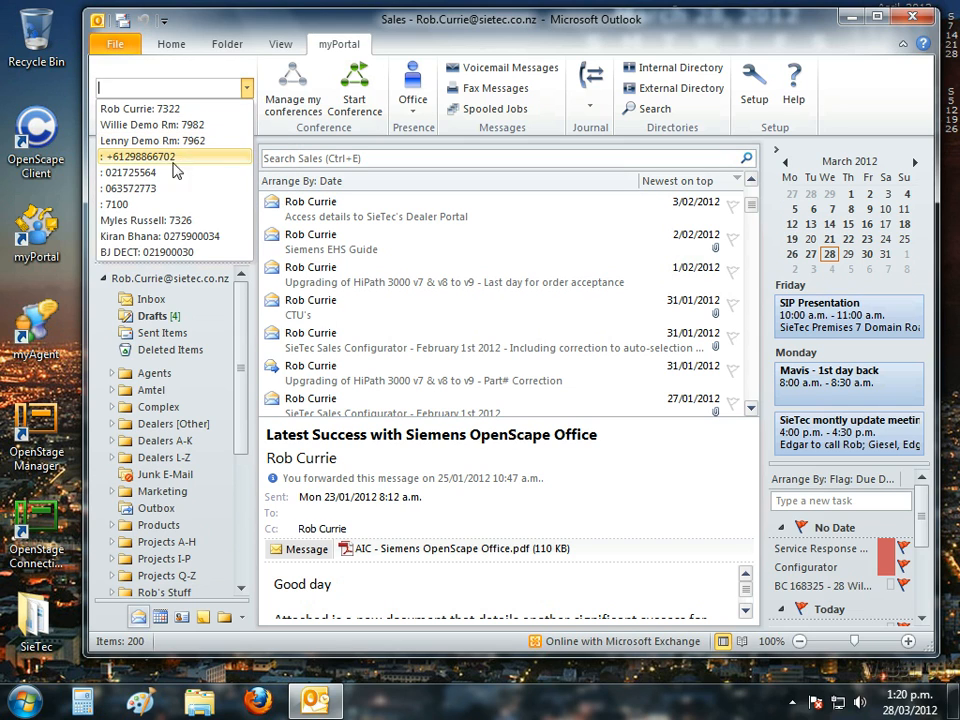
{"action": "mouse_move", "coordinate": [146, 220]}
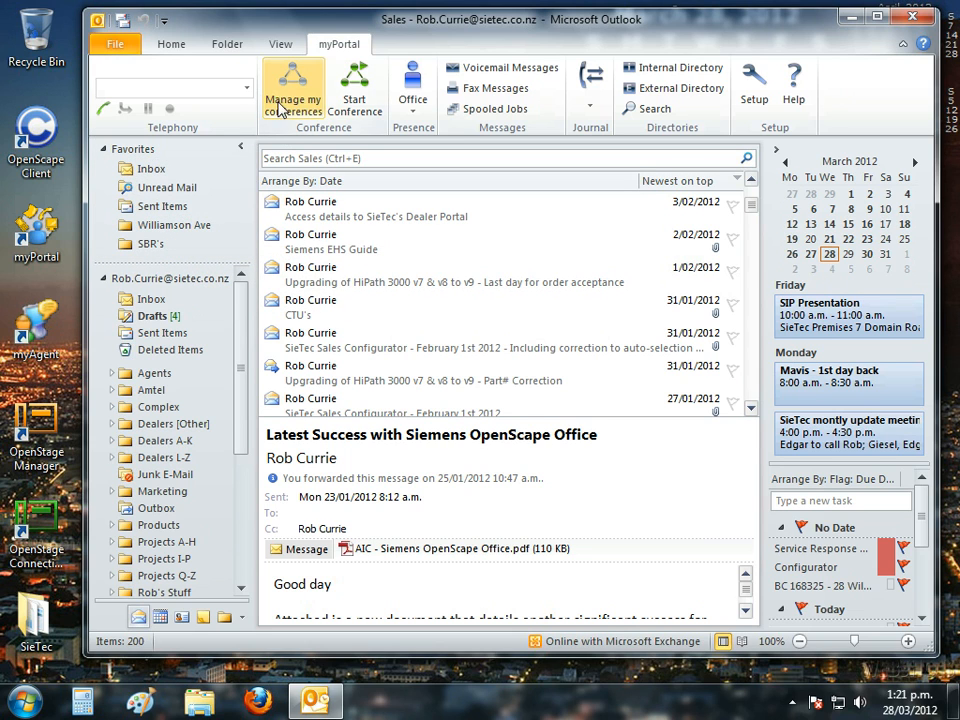
{"action": "mouse_move", "coordinate": [354, 84]}
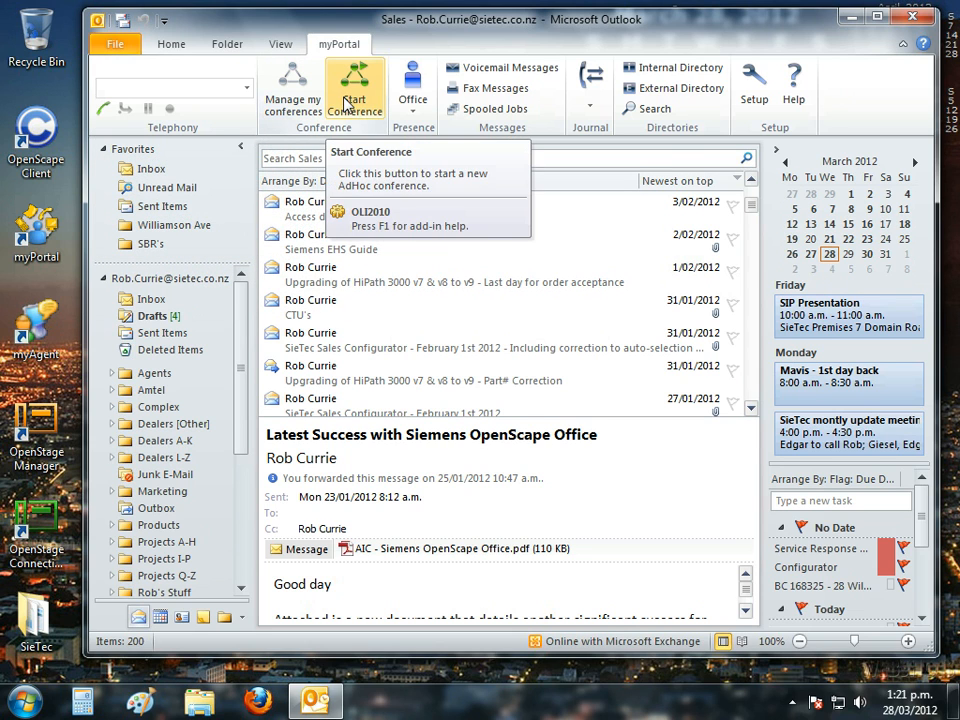
{"action": "left_click", "coordinate": [354, 84]}
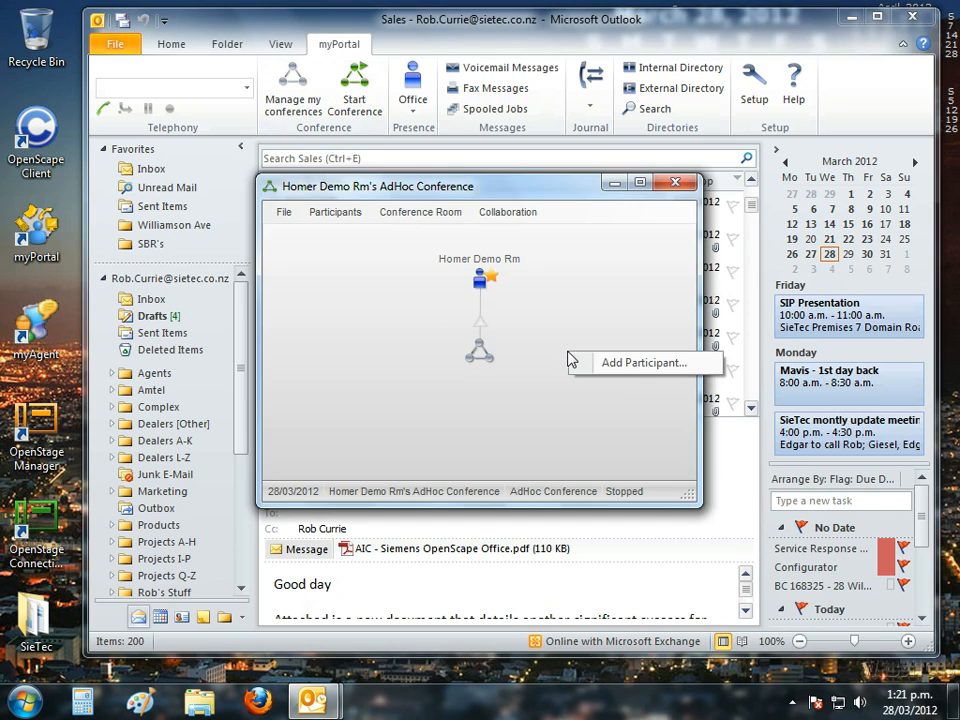
{"action": "left_click", "coordinate": [644, 362]}
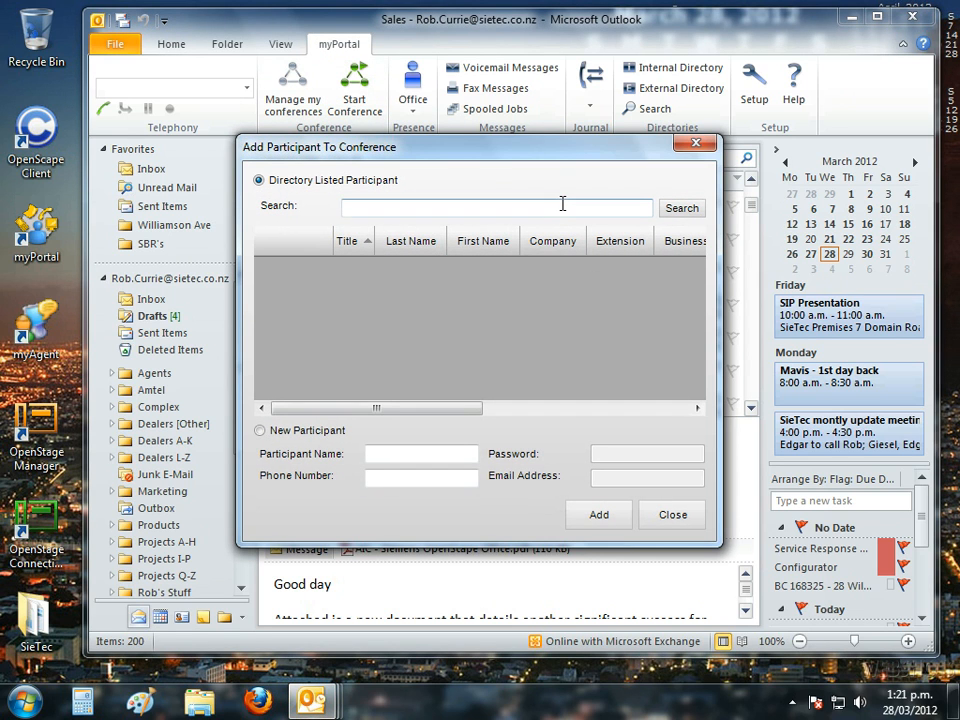
{"action": "type", "text": "t"}
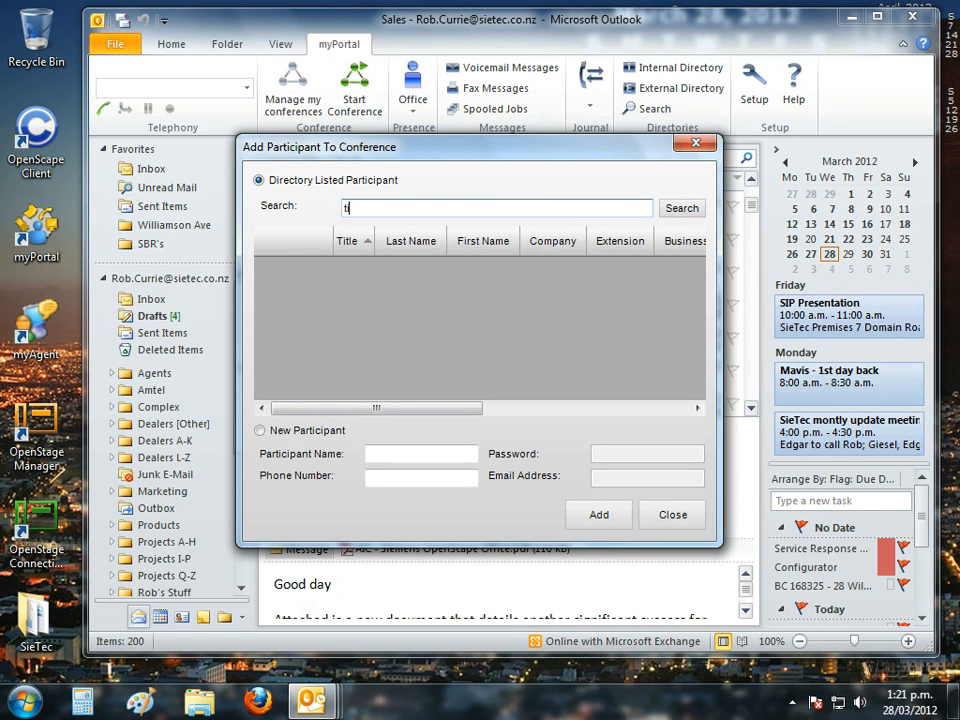
{"action": "type", "text": "in"}
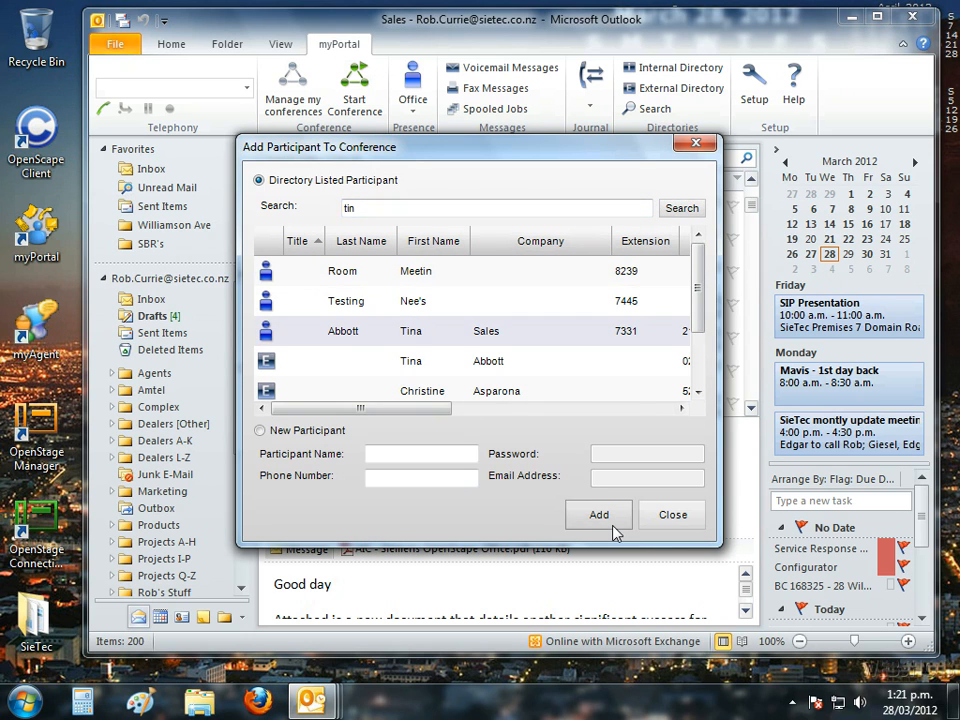
{"action": "left_click", "coordinate": [598, 514]}
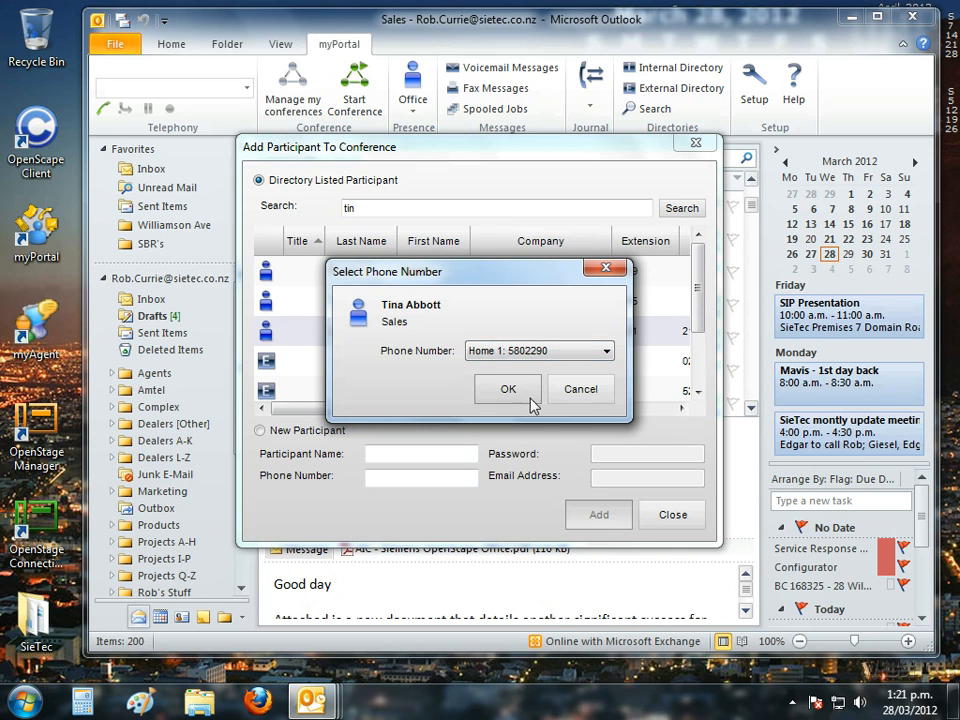
{"action": "left_click", "coordinate": [508, 388]}
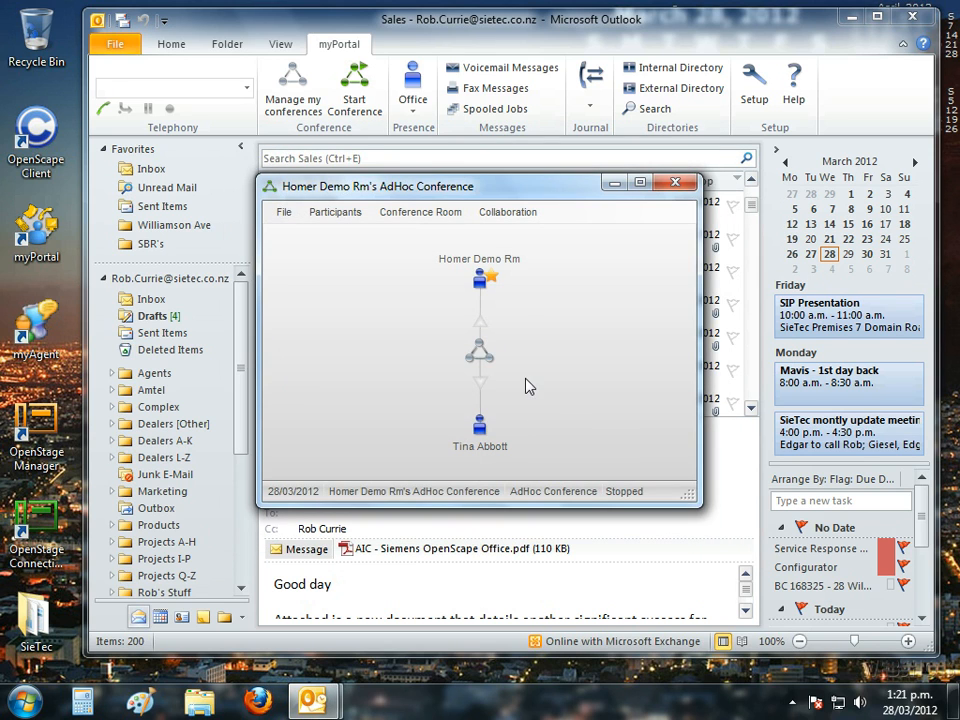
{"action": "mouse_move", "coordinate": [490, 358]}
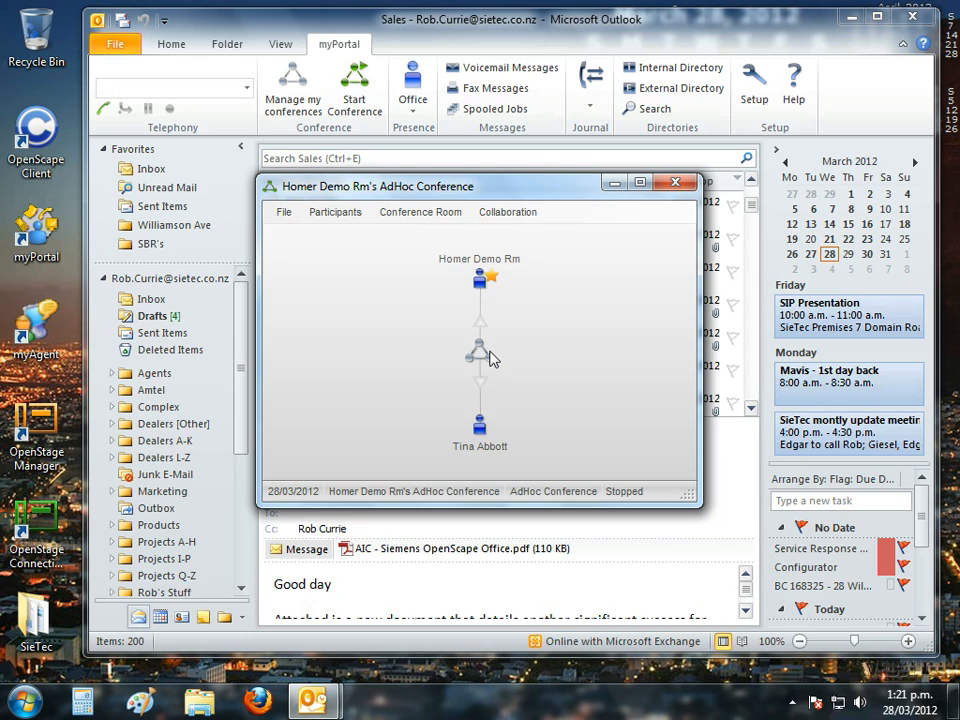
{"action": "right_click", "coordinate": [490, 356]}
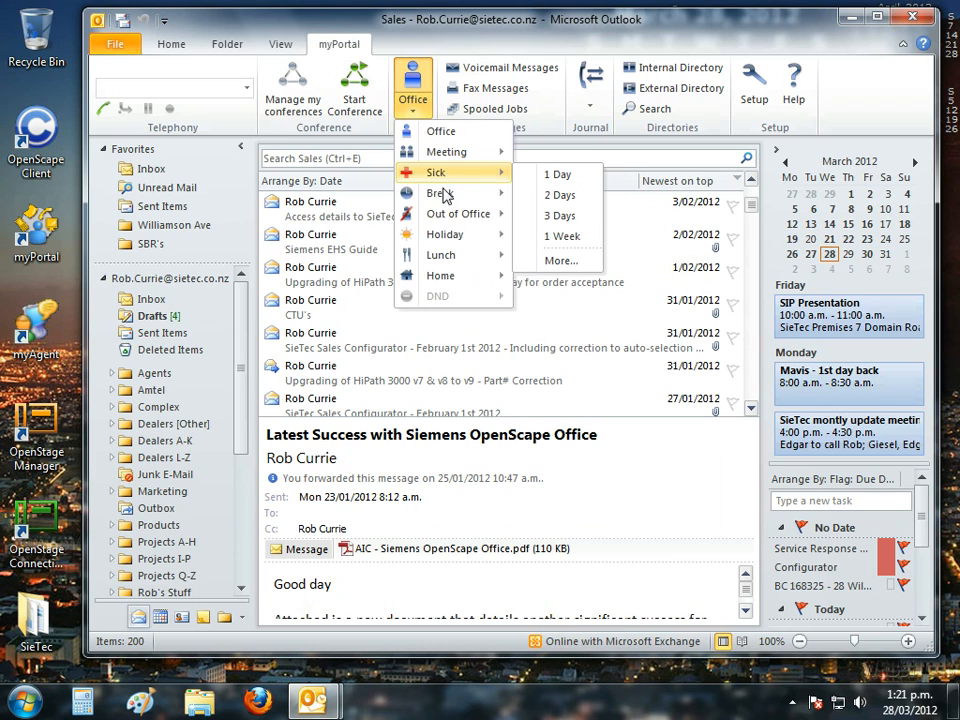
{"action": "mouse_move", "coordinate": [444, 234]}
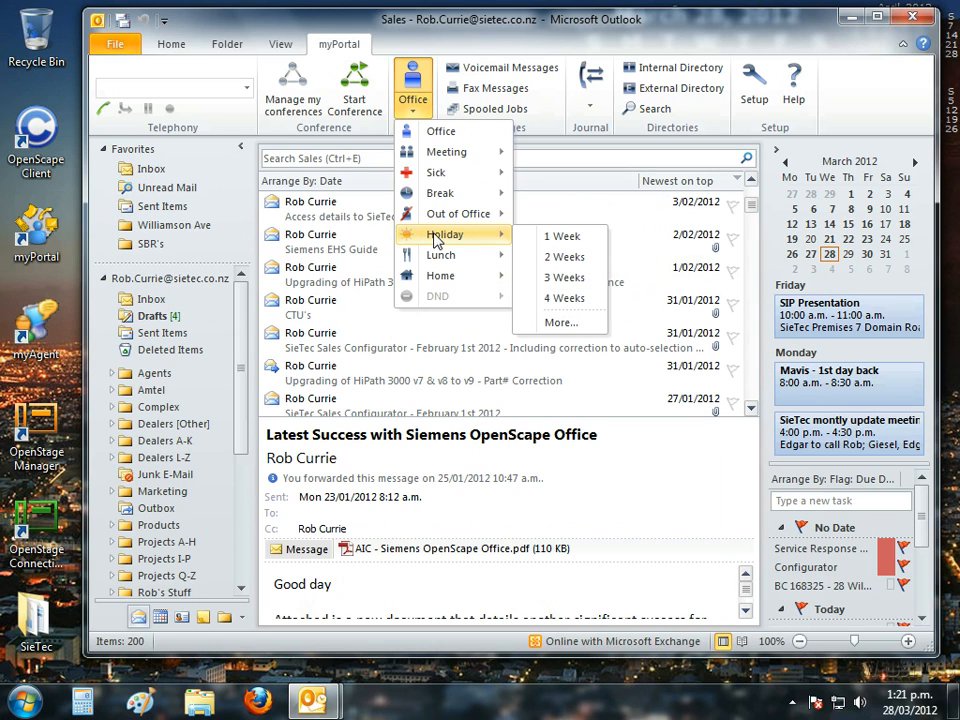
{"action": "mouse_move", "coordinate": [436, 192]}
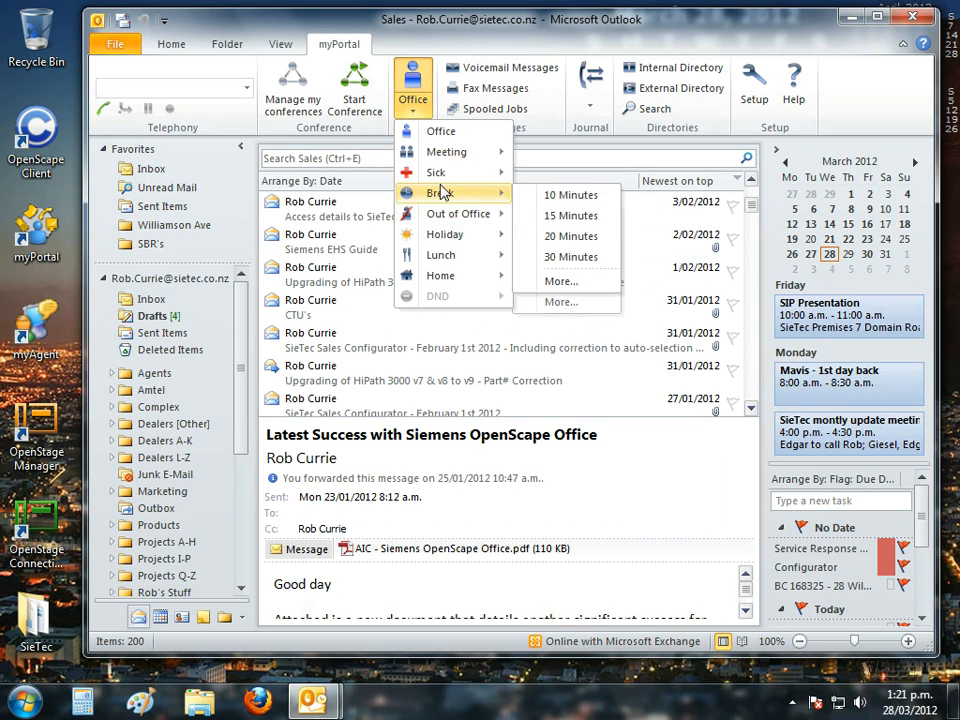
{"action": "mouse_move", "coordinate": [436, 172]}
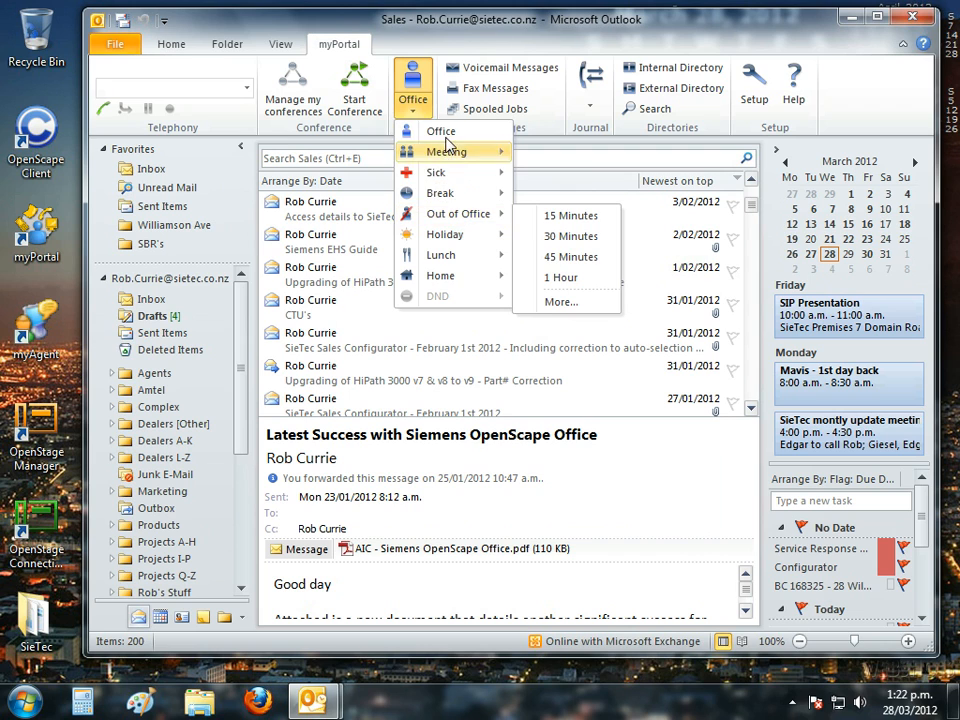
Step: In Change Status, enable the CallMe service with the Mobile number as destination
{"action": "left_click", "coordinate": [440, 130]}
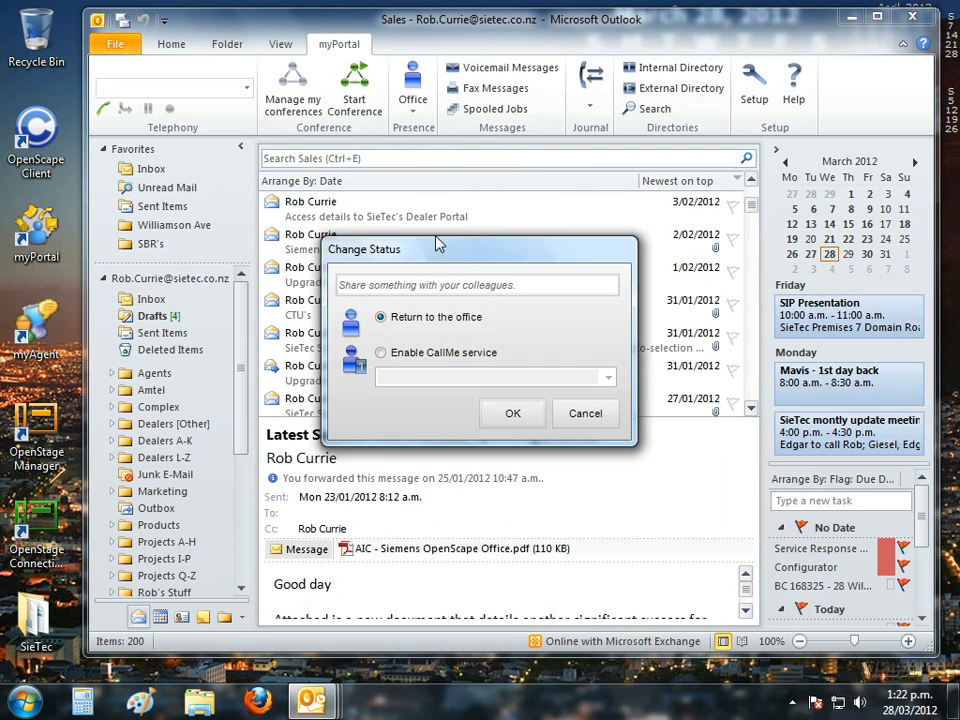
{"action": "mouse_move", "coordinate": [380, 316]}
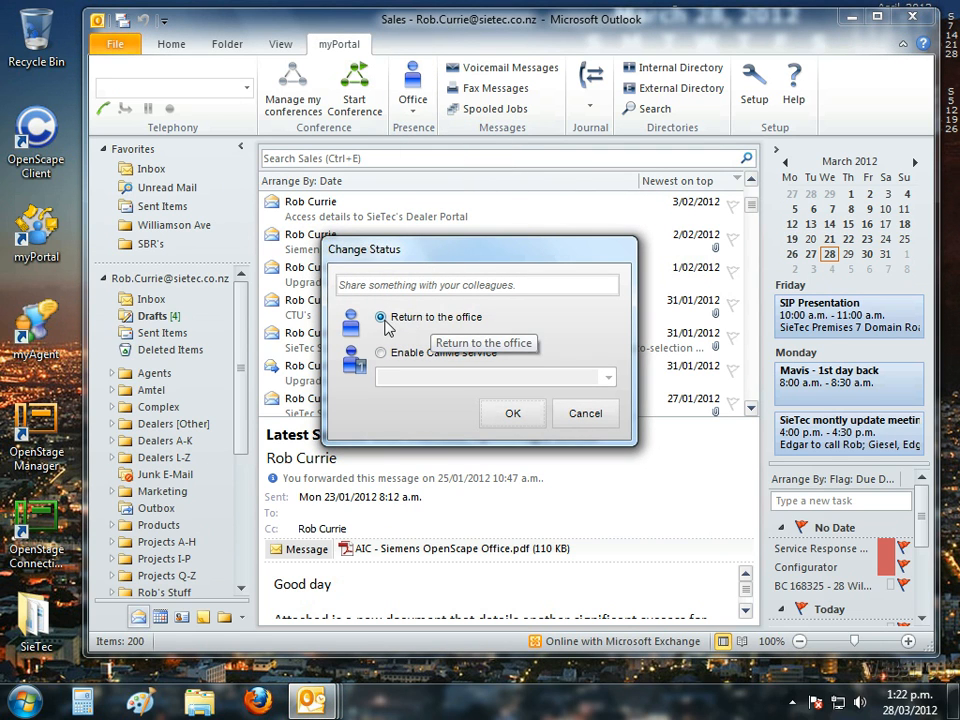
{"action": "left_click", "coordinate": [380, 316]}
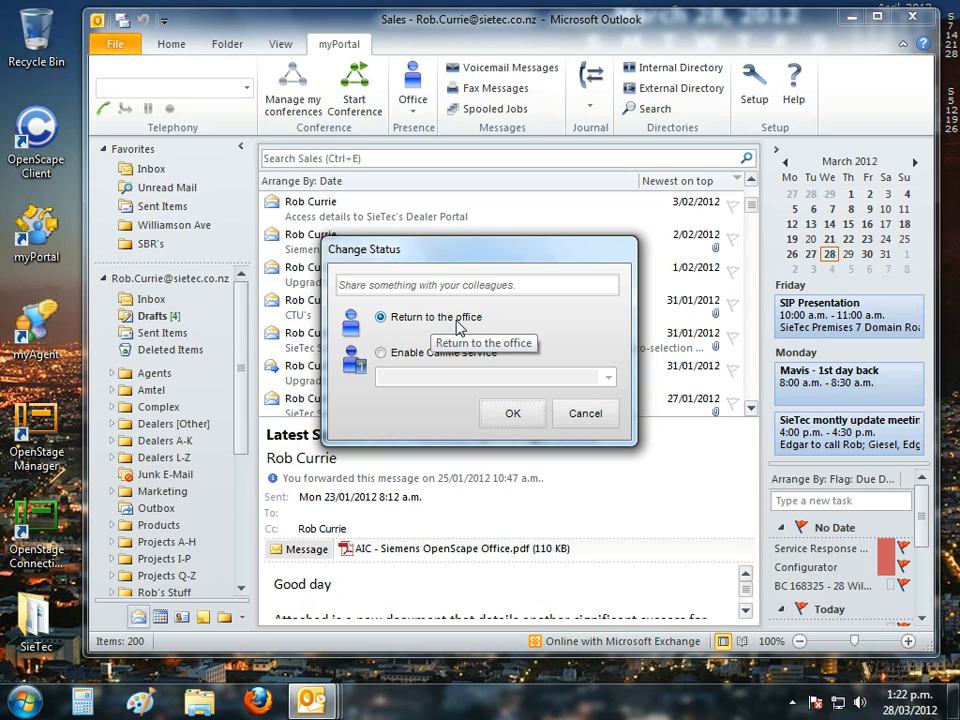
{"action": "mouse_move", "coordinate": [384, 356]}
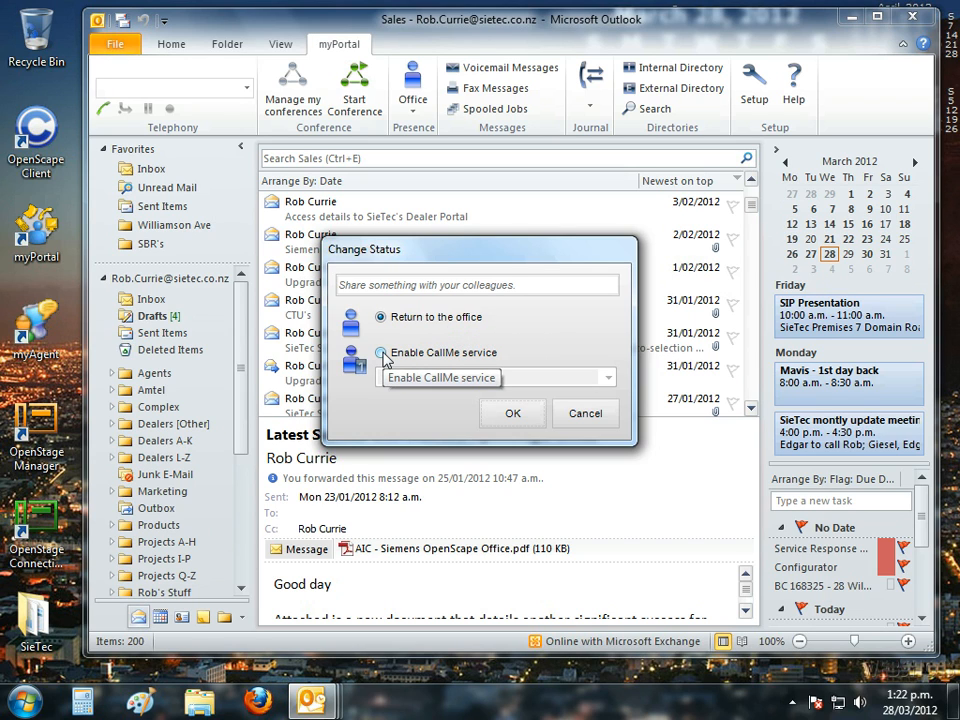
{"action": "left_click", "coordinate": [380, 352]}
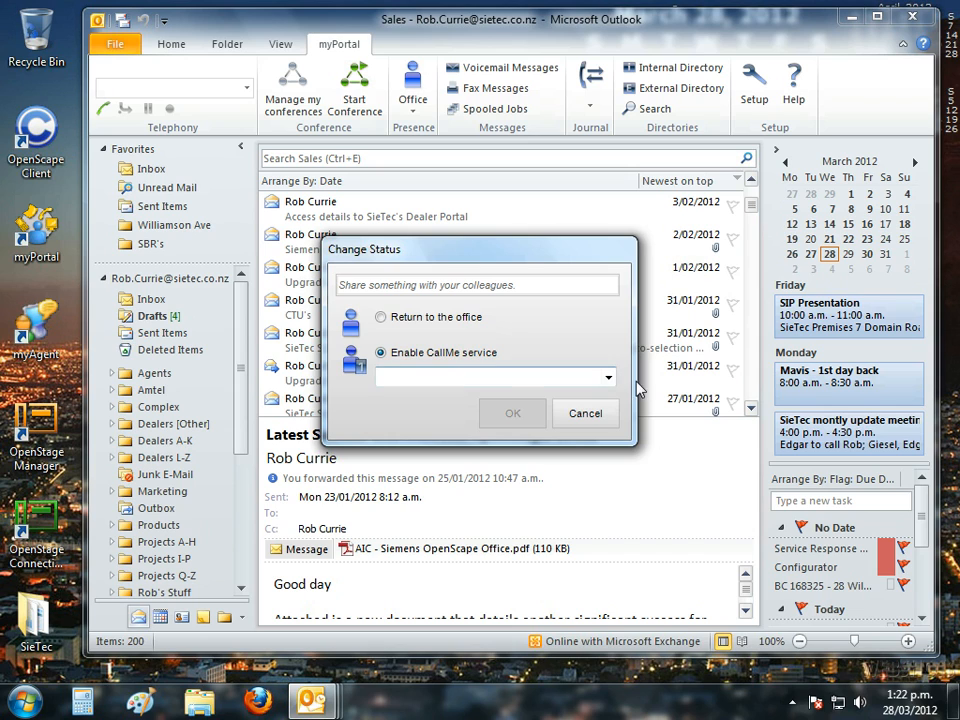
{"action": "left_click", "coordinate": [608, 376]}
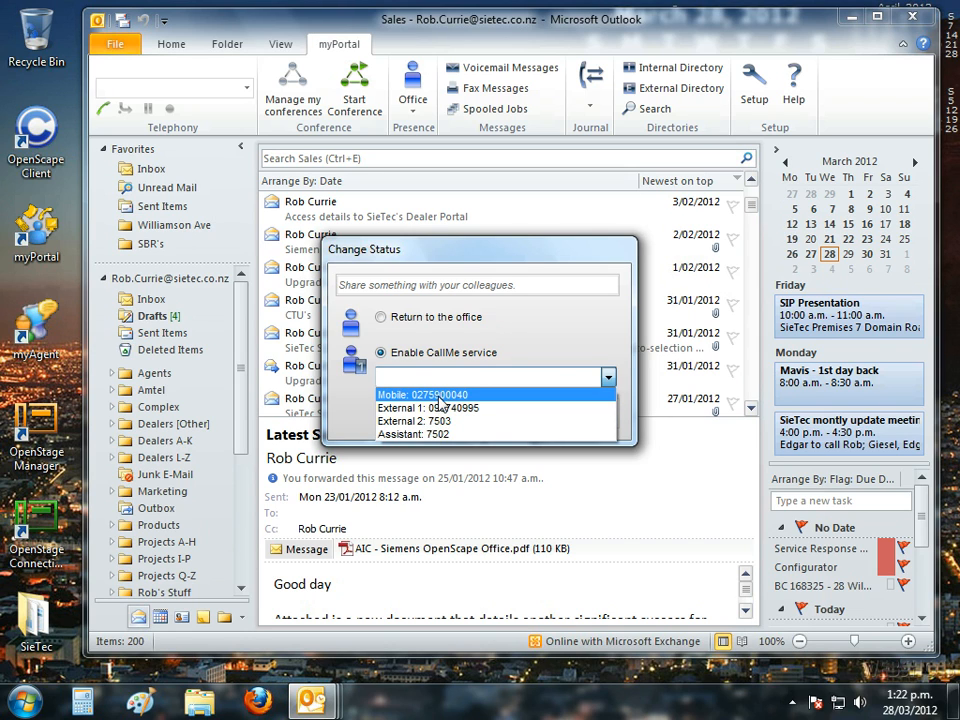
{"action": "left_click", "coordinate": [424, 394]}
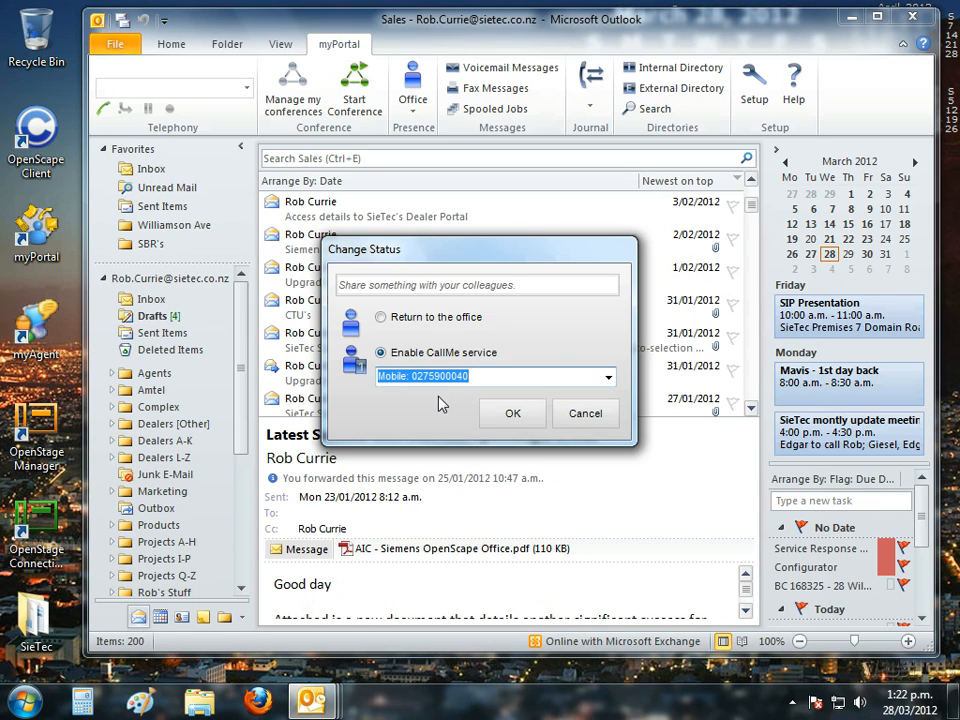
{"action": "mouse_move", "coordinate": [490, 302]}
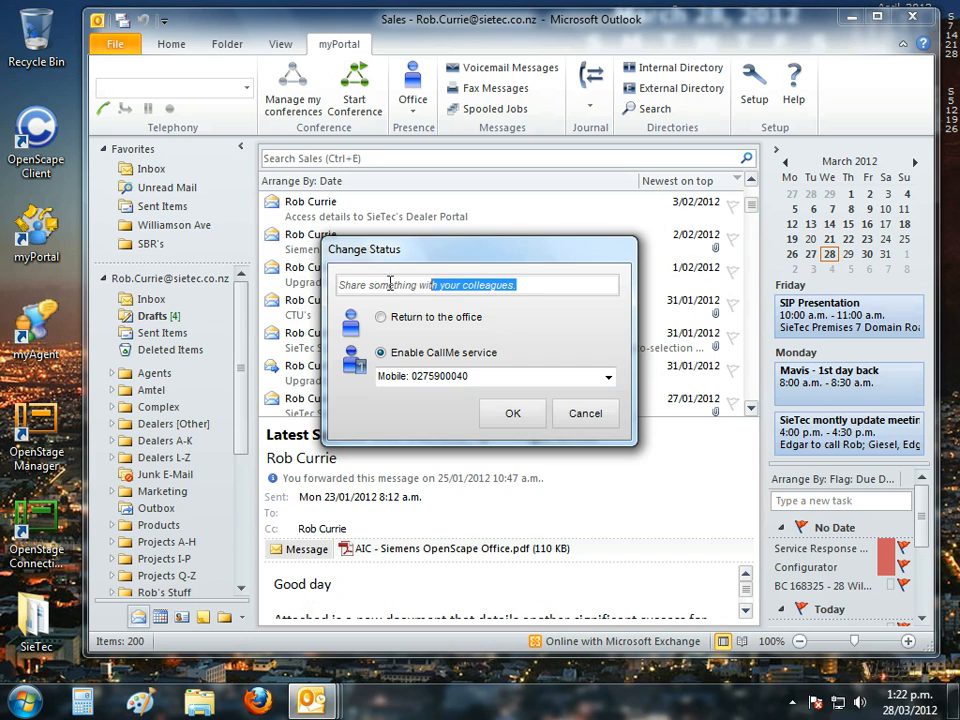
Step: Replace the status message with 'Working from Home' and apply the new presence
{"action": "triple_click", "coordinate": [424, 284]}
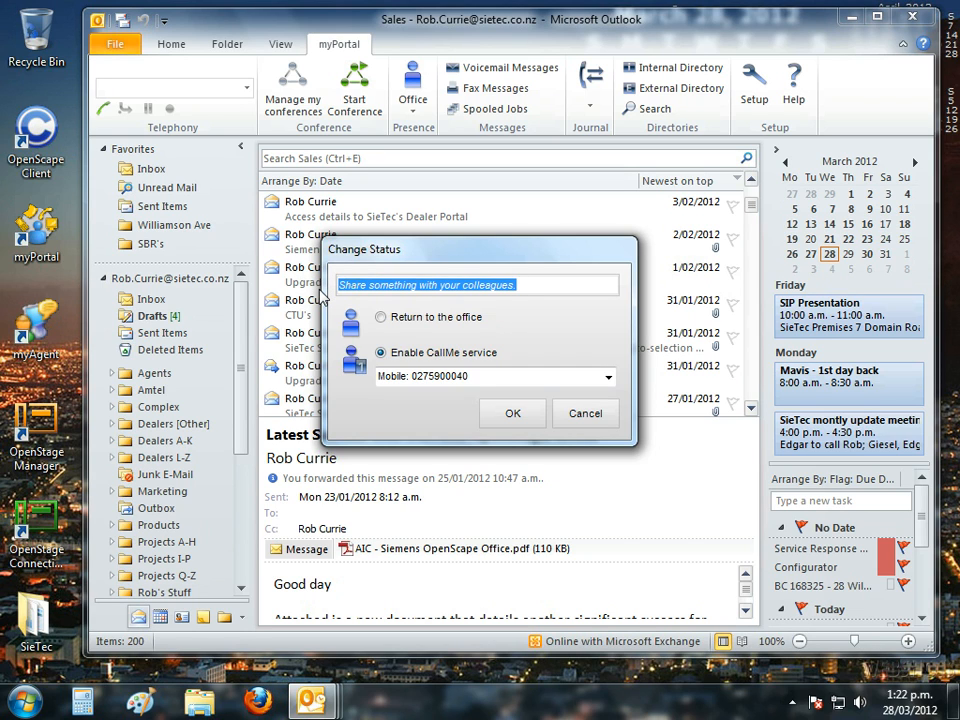
{"action": "type", "text": "Working"}
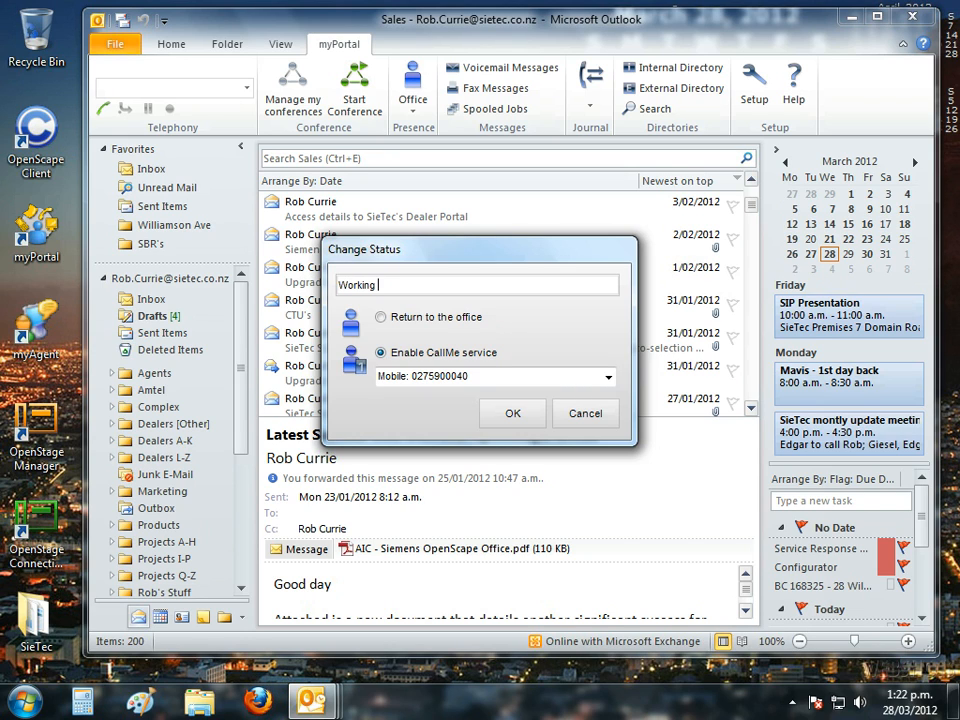
{"action": "type", "text": "from H"}
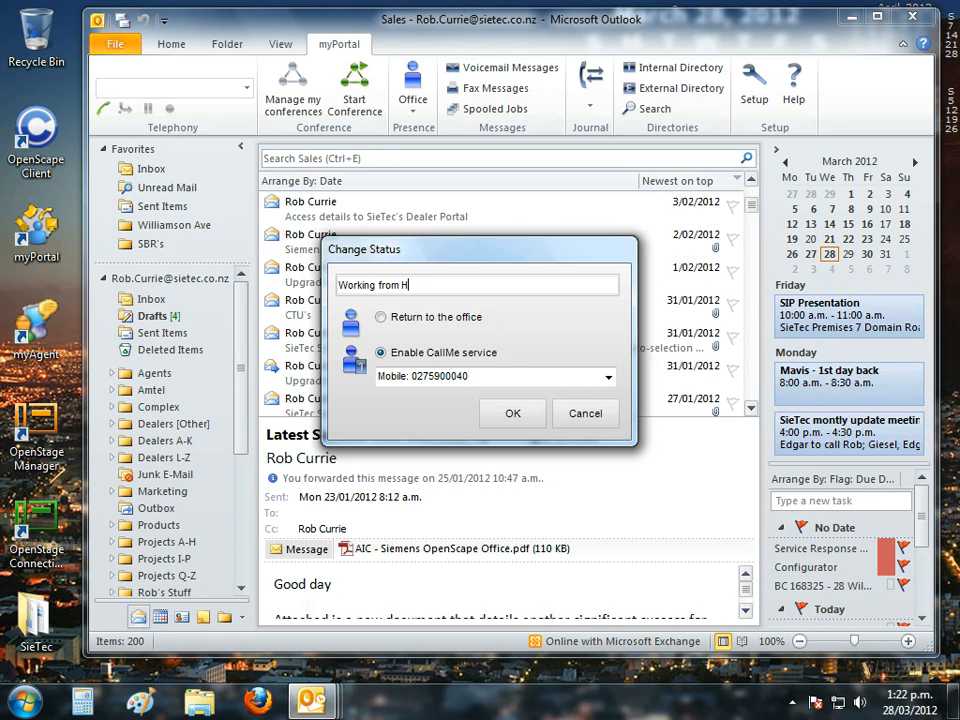
{"action": "type", "text": "ome"}
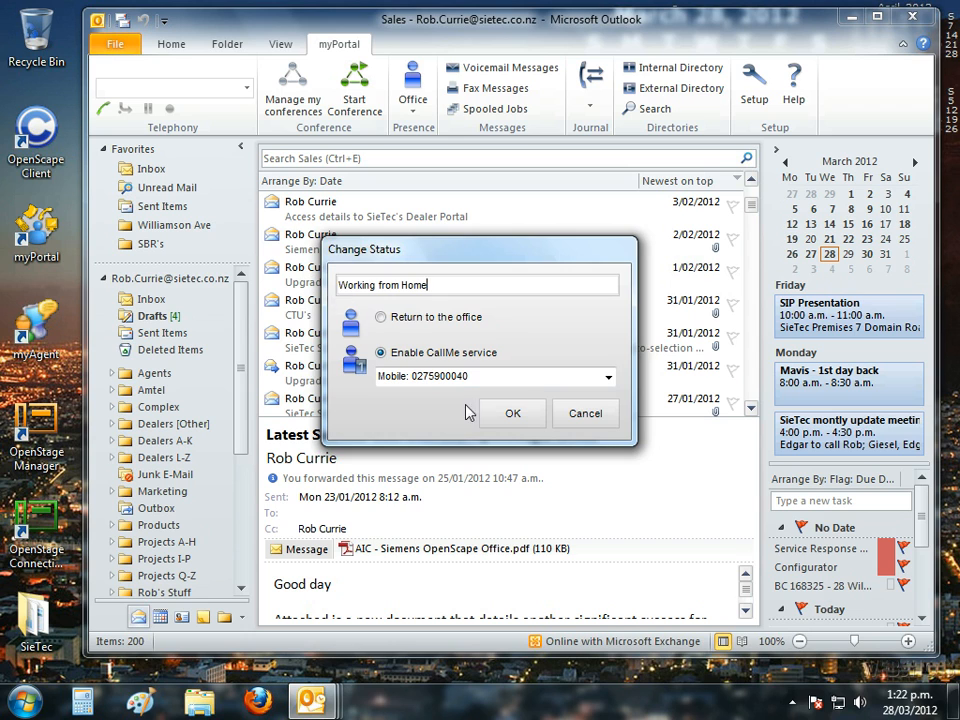
{"action": "left_click", "coordinate": [512, 412]}
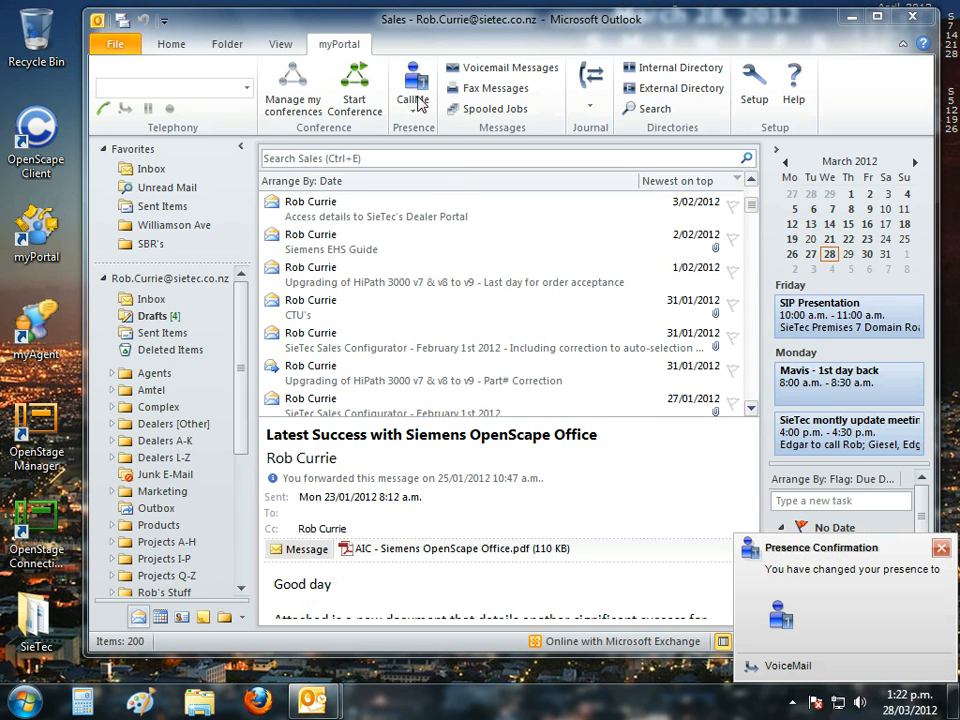
{"action": "mouse_move", "coordinate": [418, 104]}
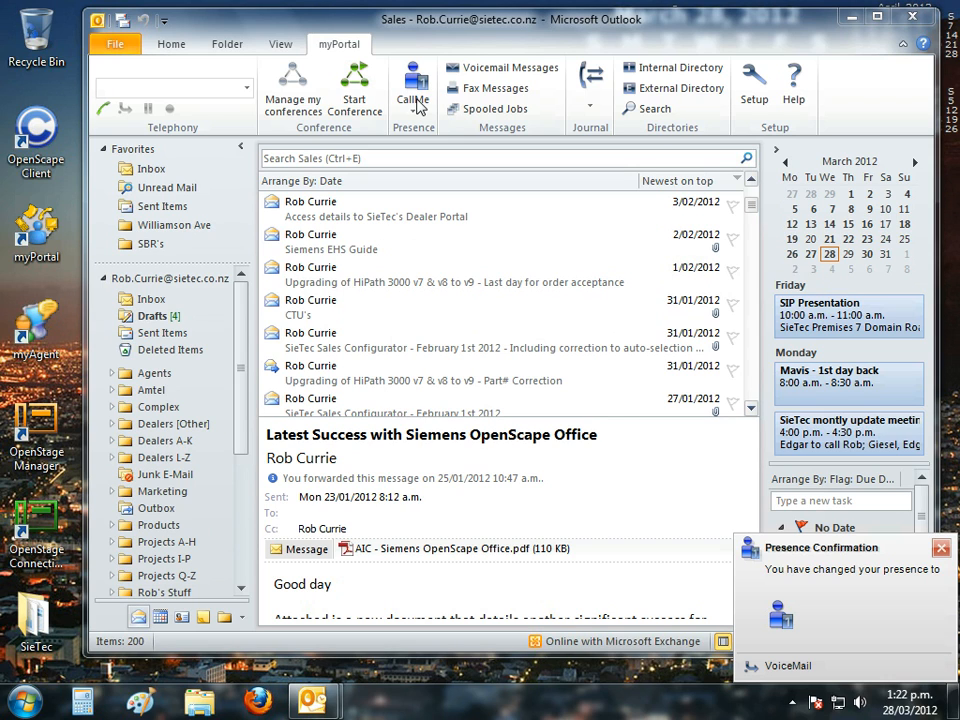
{"action": "mouse_move", "coordinate": [816, 576]}
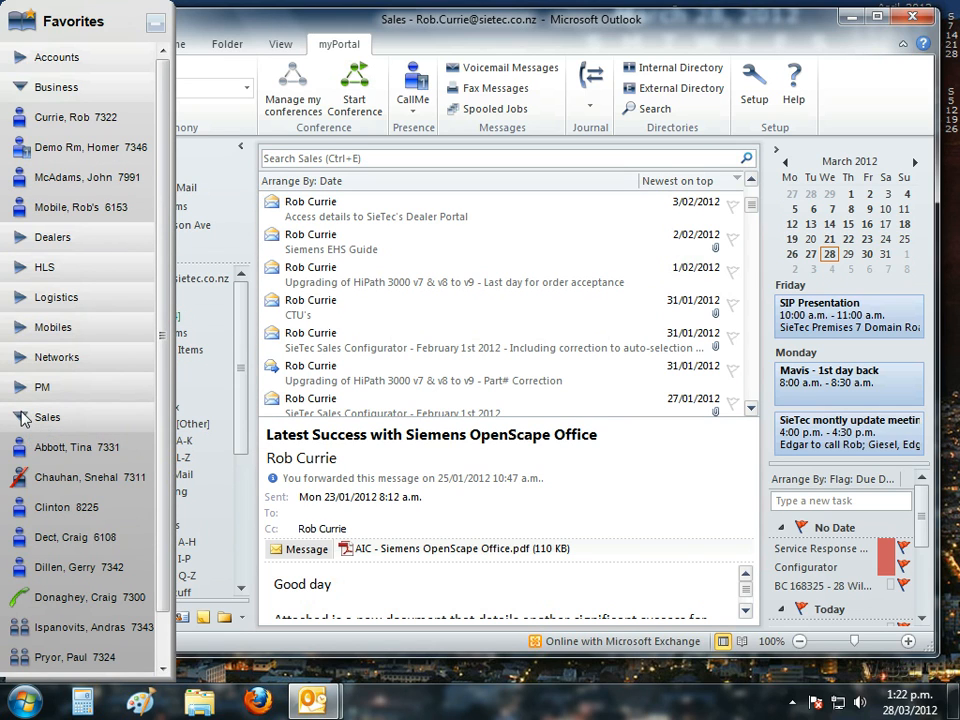
{"action": "left_click", "coordinate": [48, 418]}
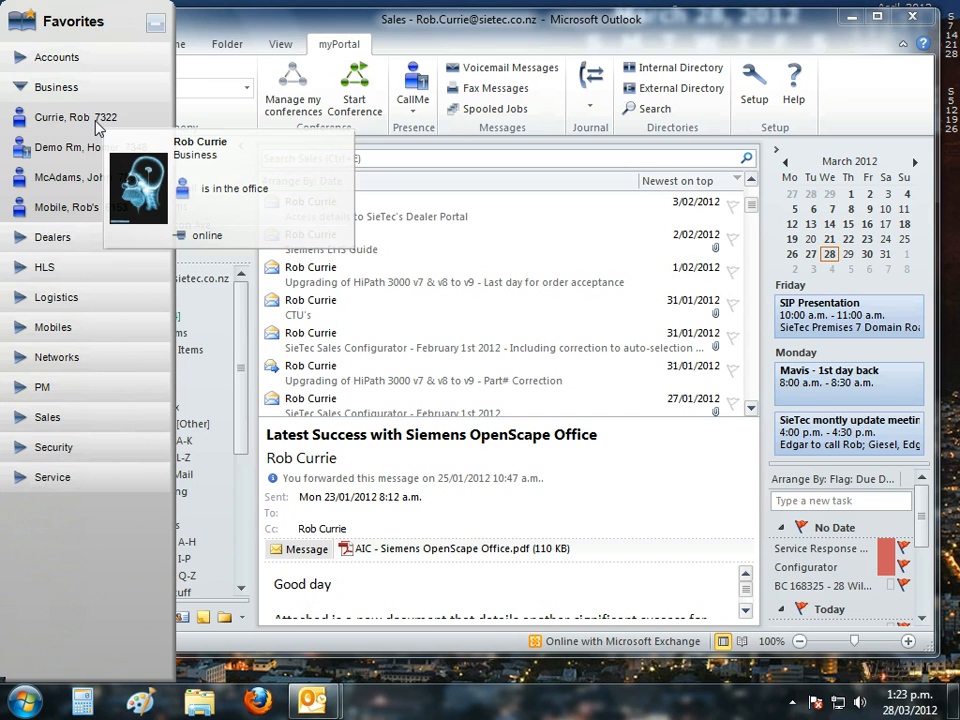
{"action": "right_click", "coordinate": [64, 116]}
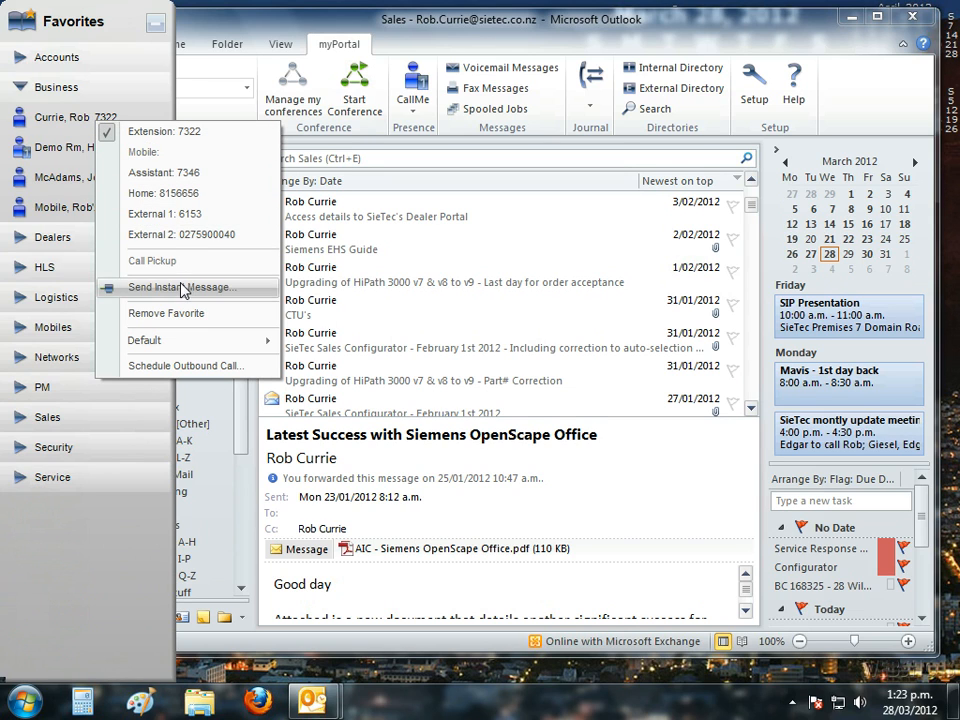
Step: Start an instant message conversation with the favourite contact
{"action": "left_click", "coordinate": [180, 288]}
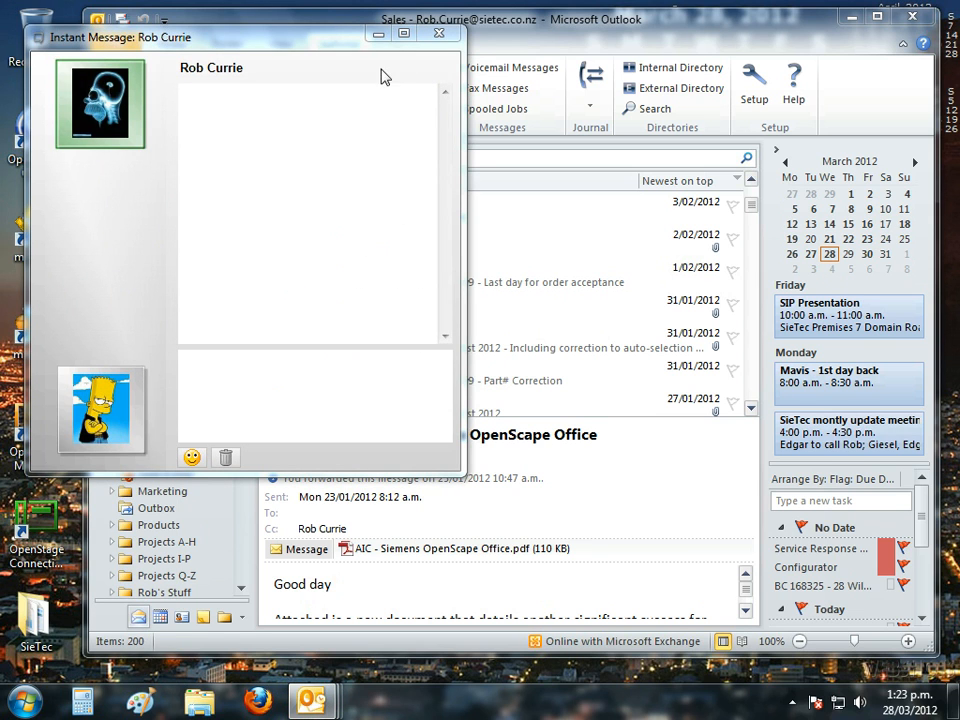
{"action": "left_click", "coordinate": [436, 32]}
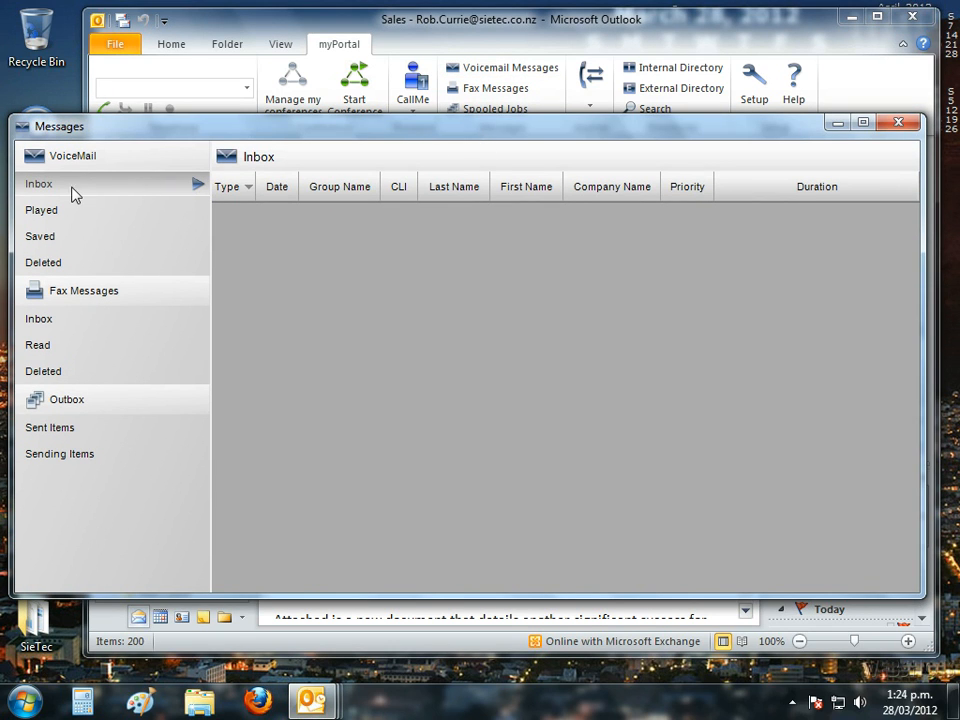
Step: Show the Played voicemail folder and the second message's dial, play and forward options
{"action": "left_click", "coordinate": [40, 210]}
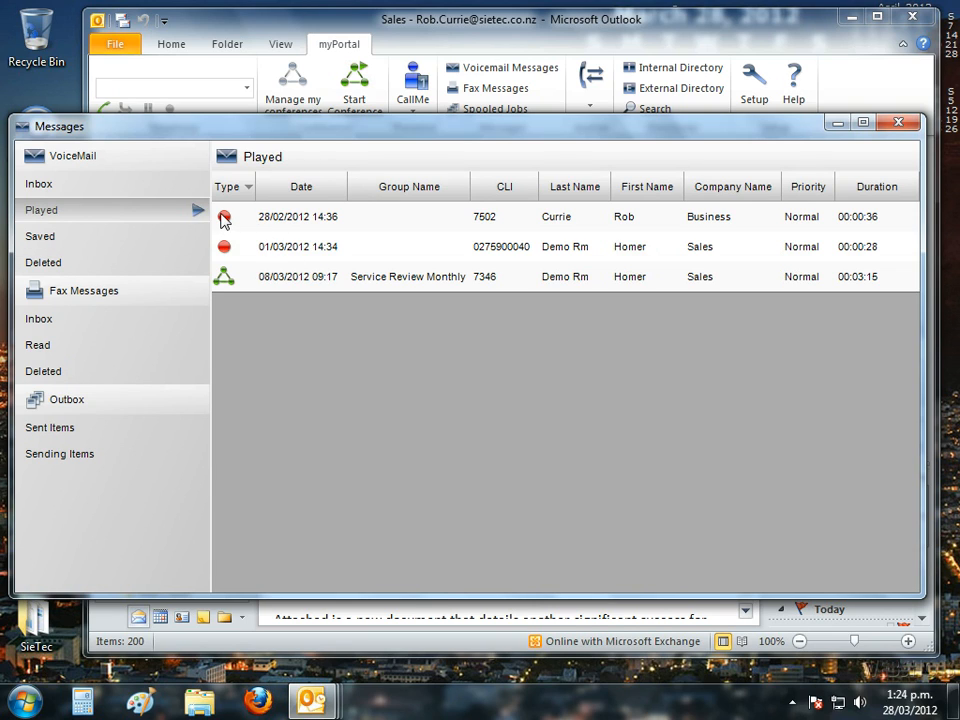
{"action": "mouse_move", "coordinate": [224, 252]}
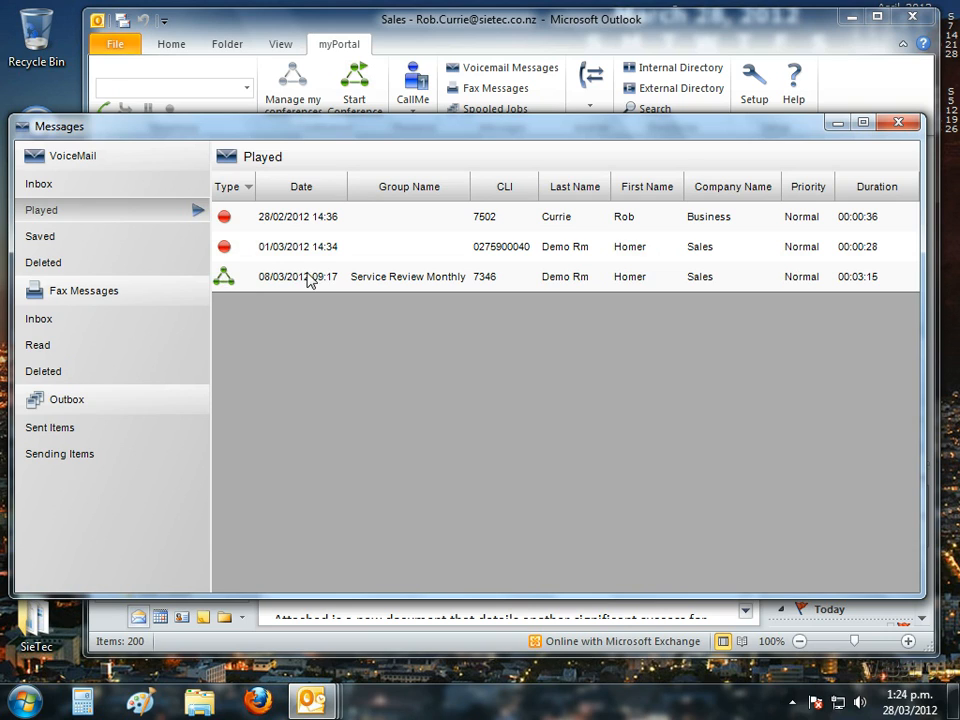
{"action": "mouse_move", "coordinate": [230, 288]}
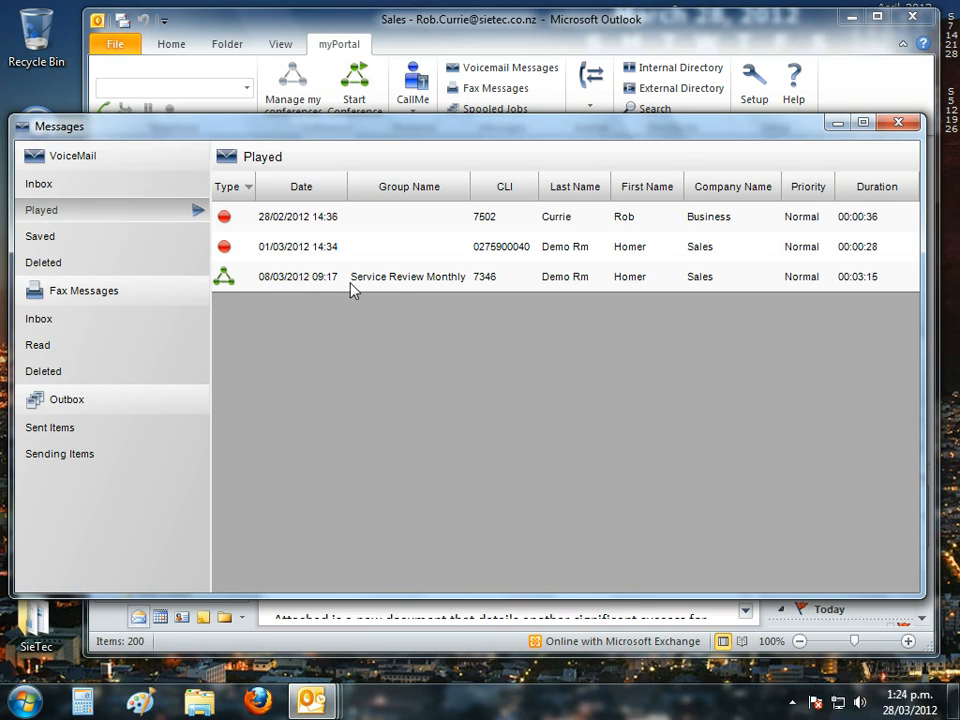
{"action": "right_click", "coordinate": [490, 246]}
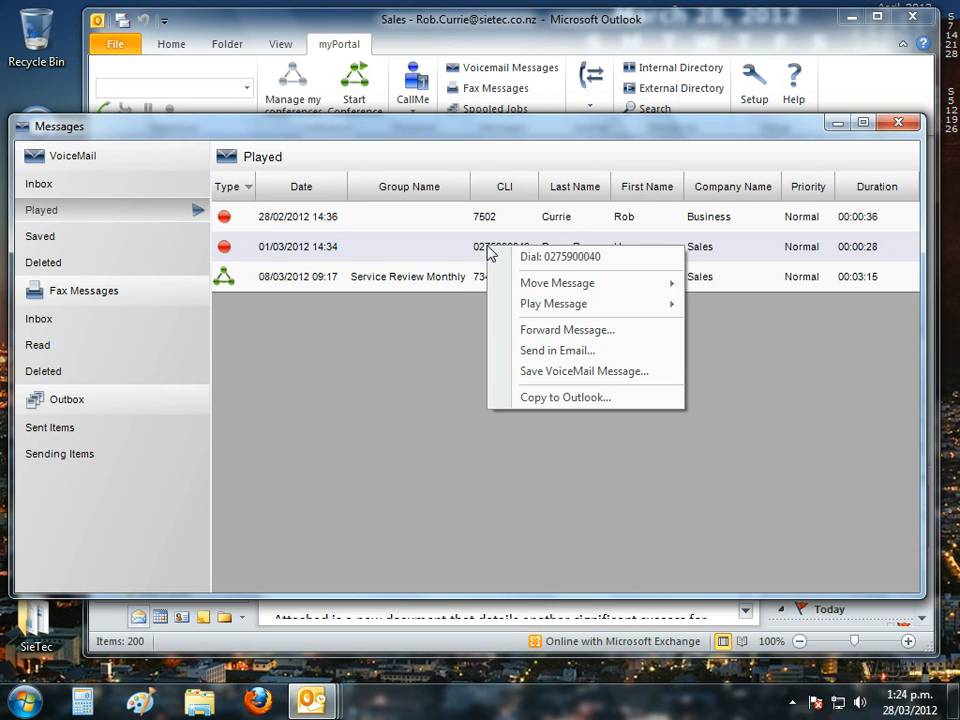
{"action": "mouse_move", "coordinate": [584, 256]}
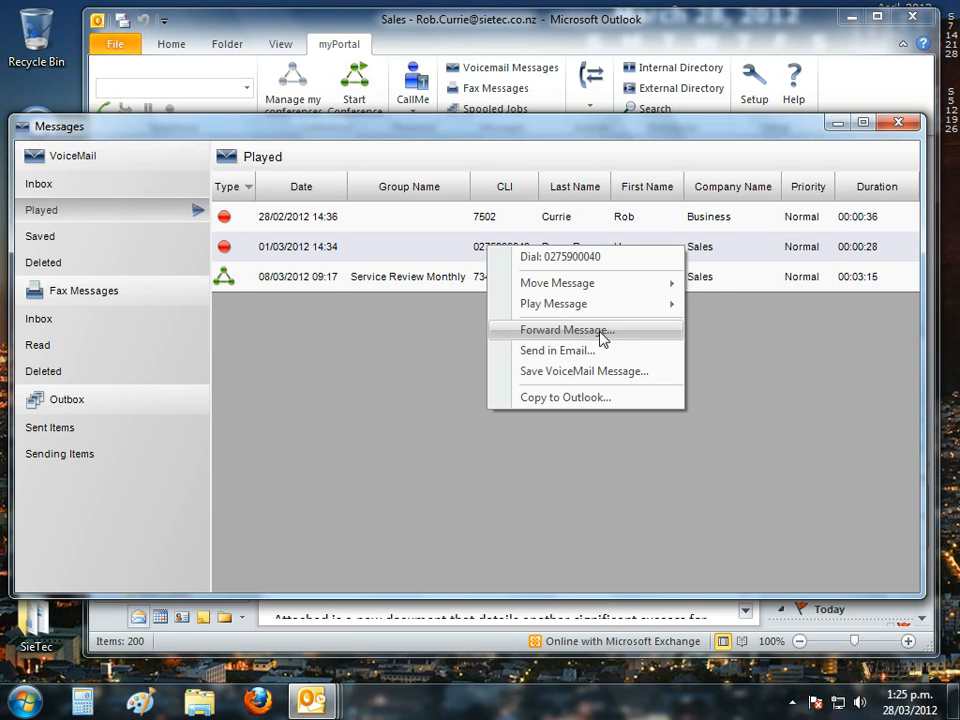
{"action": "mouse_move", "coordinate": [580, 370]}
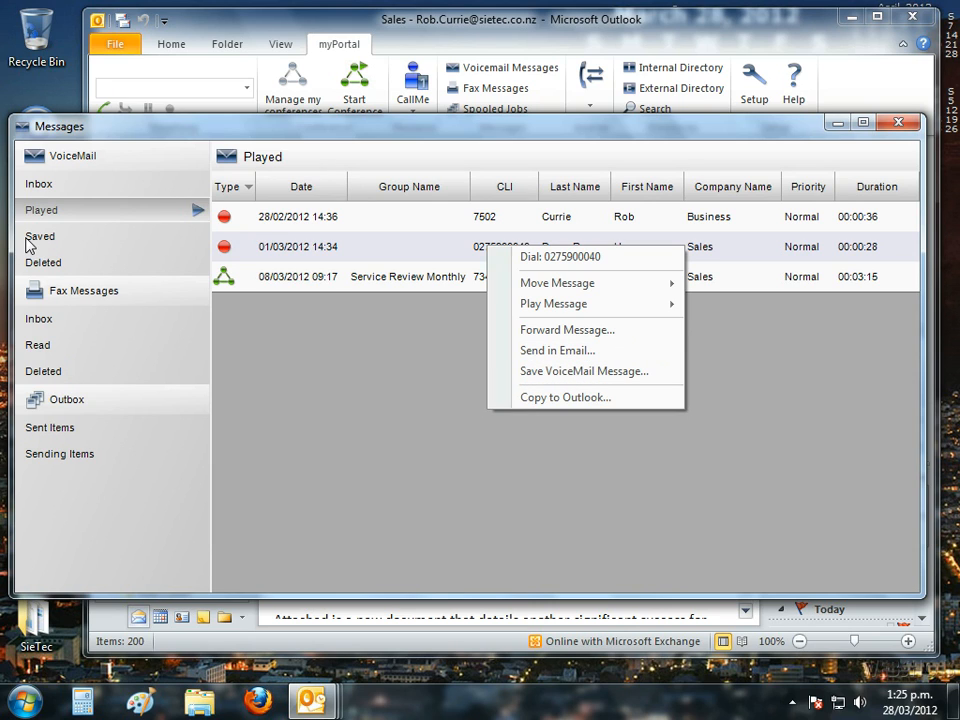
Step: Browse the Saved and Deleted voicemail, fax Inbox and fax Sent Items folders, selecting the first sent fax
{"action": "left_click", "coordinate": [40, 236]}
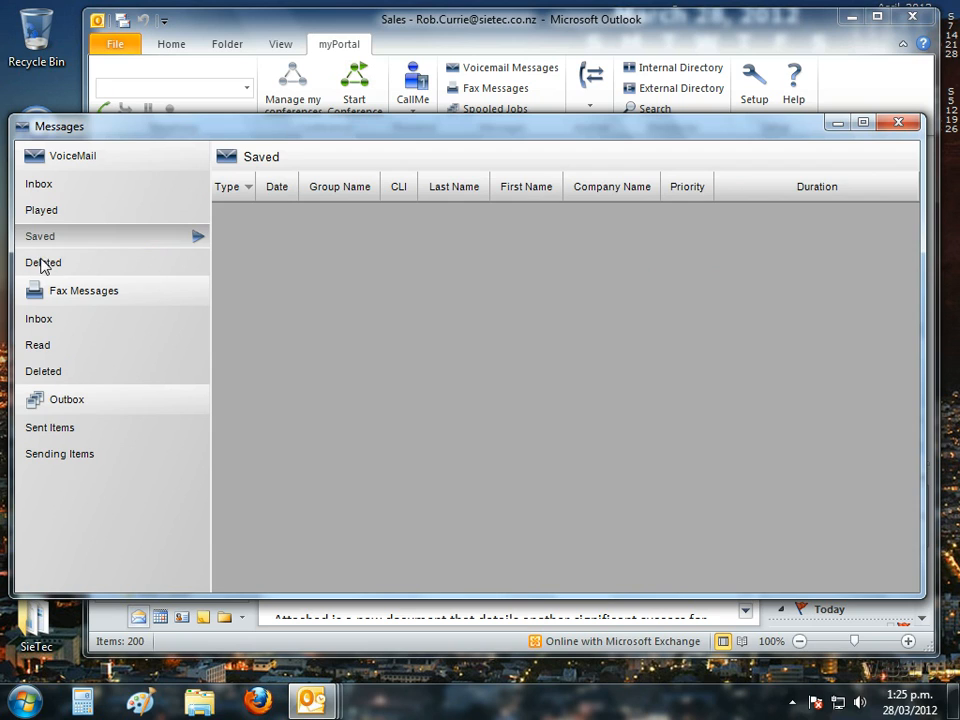
{"action": "left_click", "coordinate": [44, 262]}
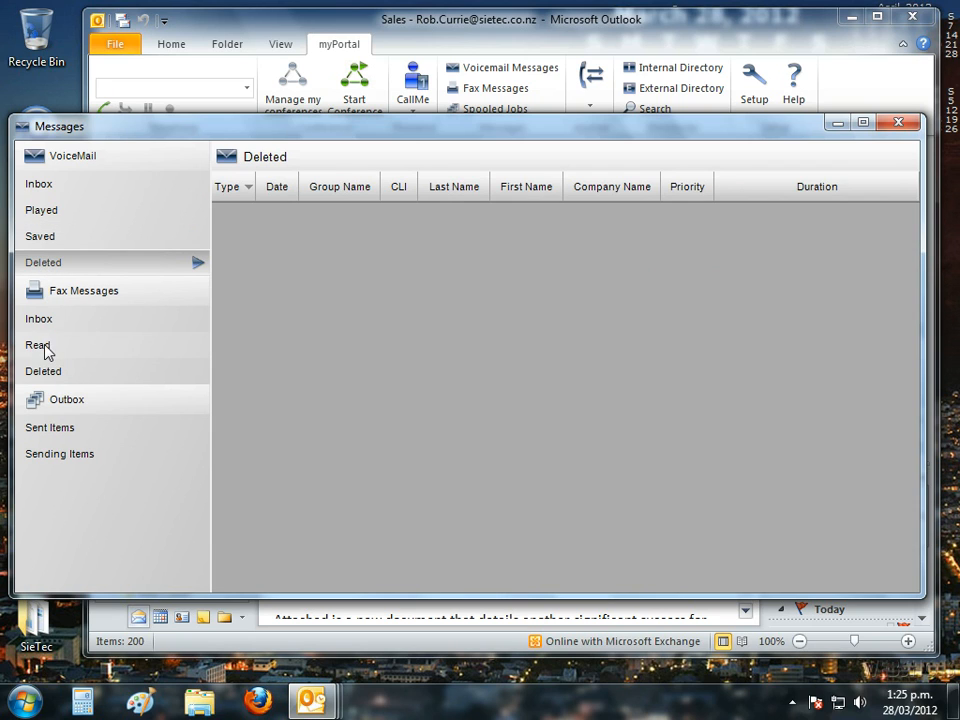
{"action": "left_click", "coordinate": [38, 318]}
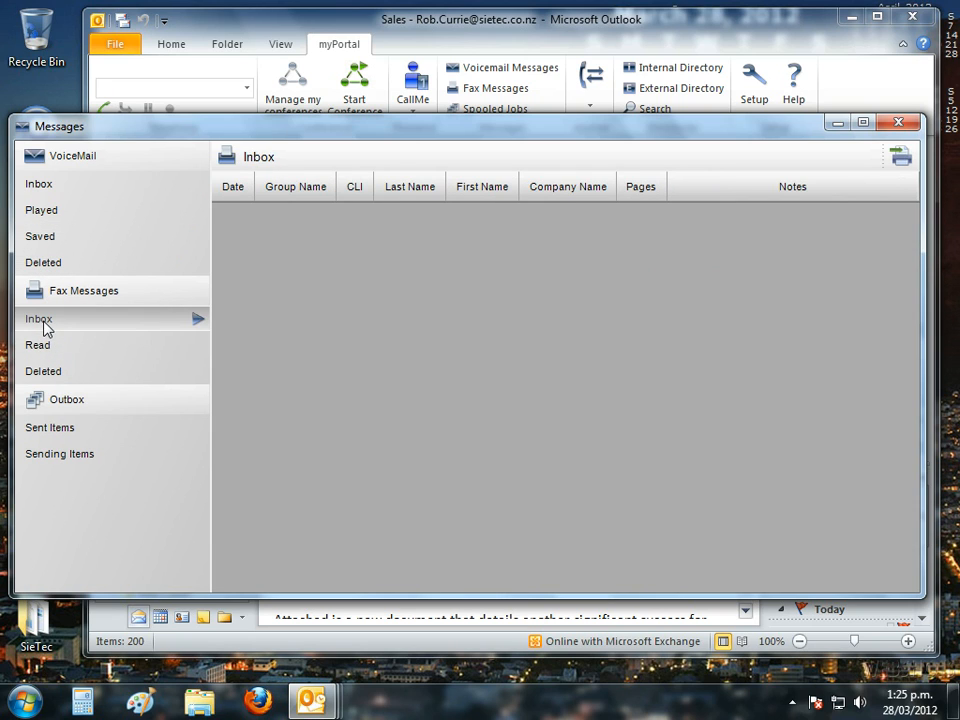
{"action": "left_click", "coordinate": [50, 428]}
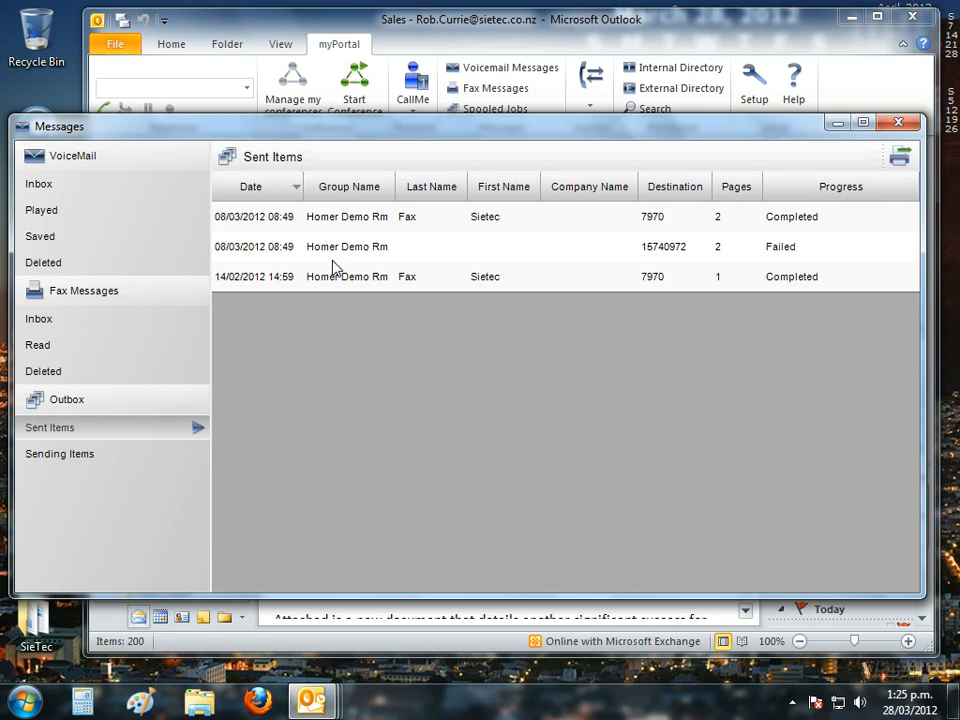
{"action": "left_click", "coordinate": [348, 216]}
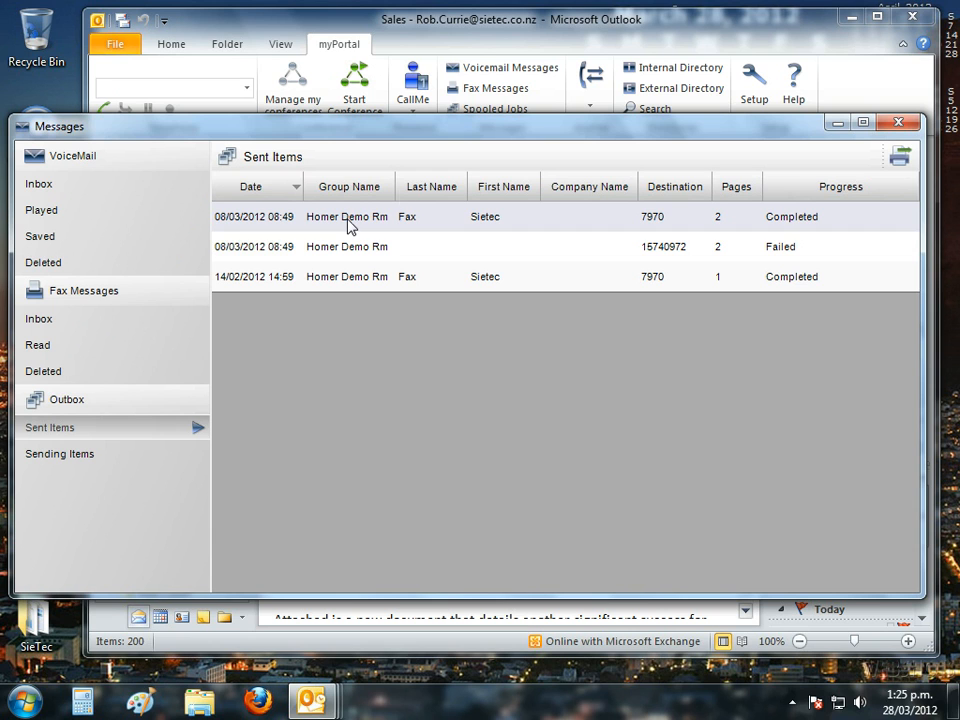
{"action": "left_click", "coordinate": [896, 122]}
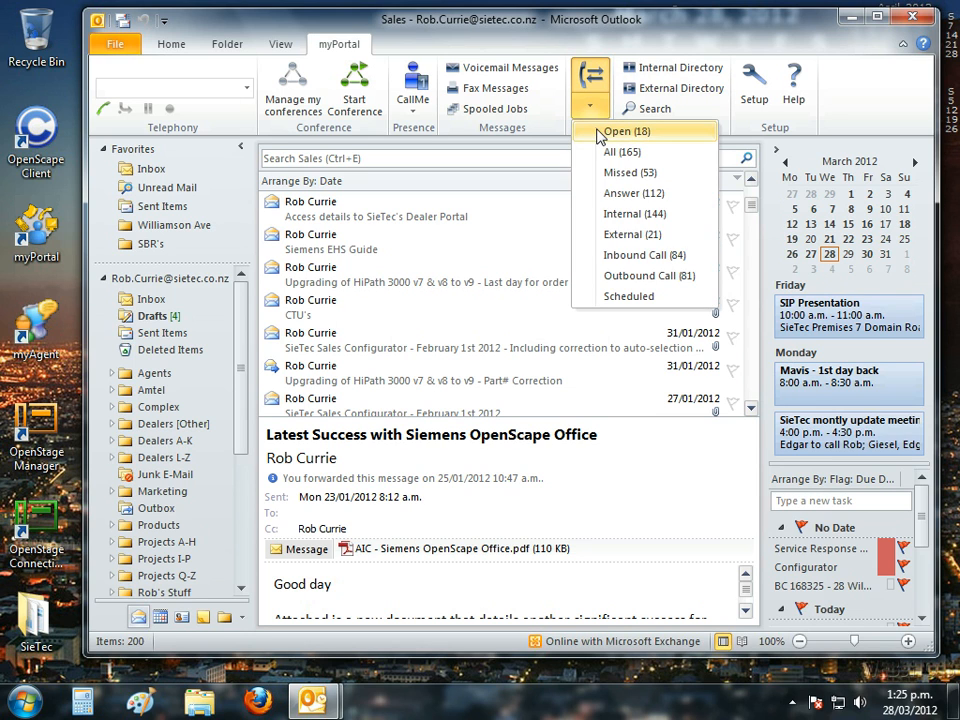
Step: Show the call journal filtered to missed calls with Last Week expanded
{"action": "left_click", "coordinate": [626, 132]}
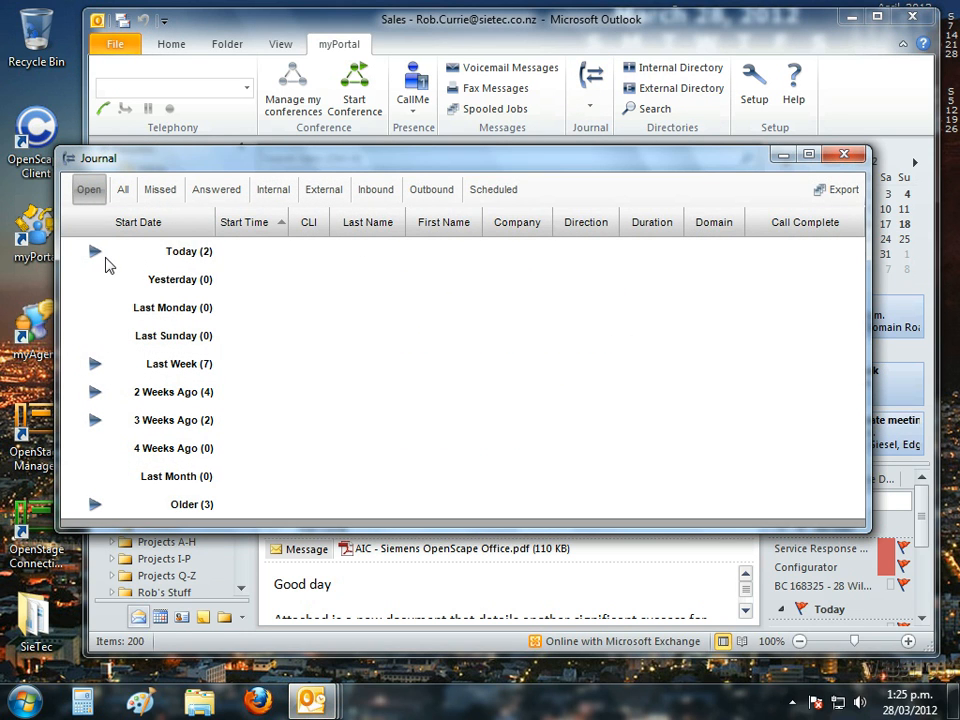
{"action": "left_click", "coordinate": [96, 252]}
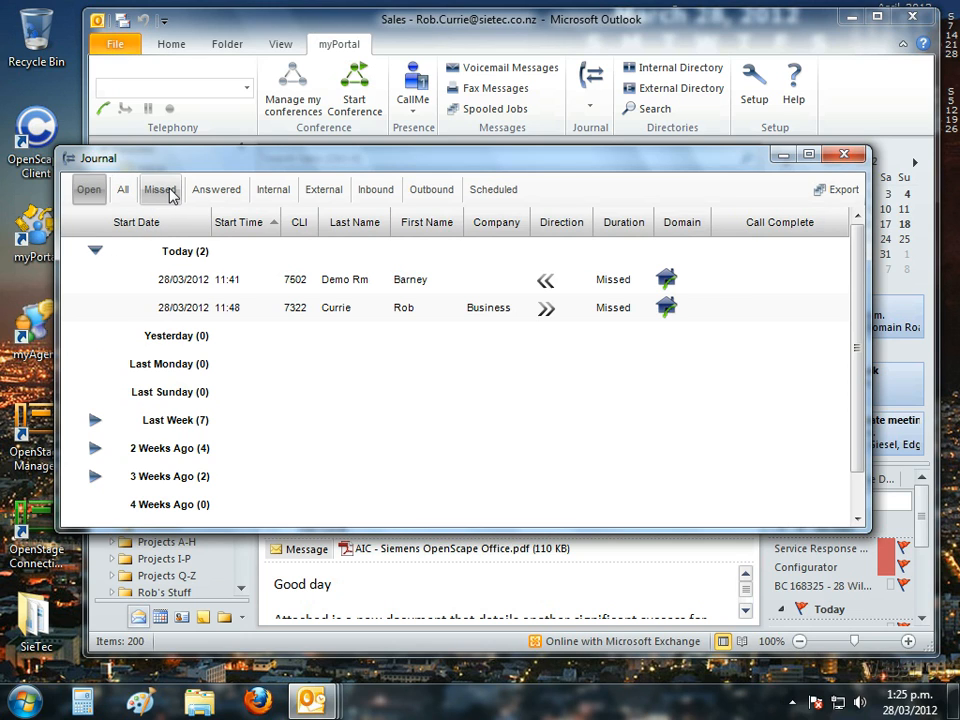
{"action": "left_click", "coordinate": [160, 188]}
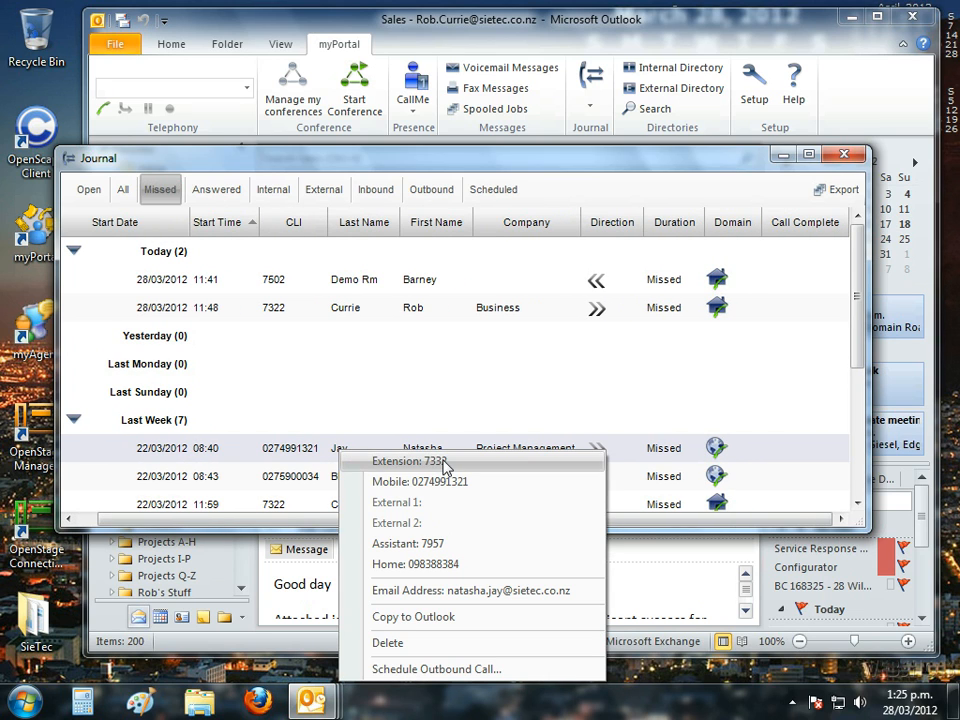
{"action": "mouse_move", "coordinate": [452, 570]}
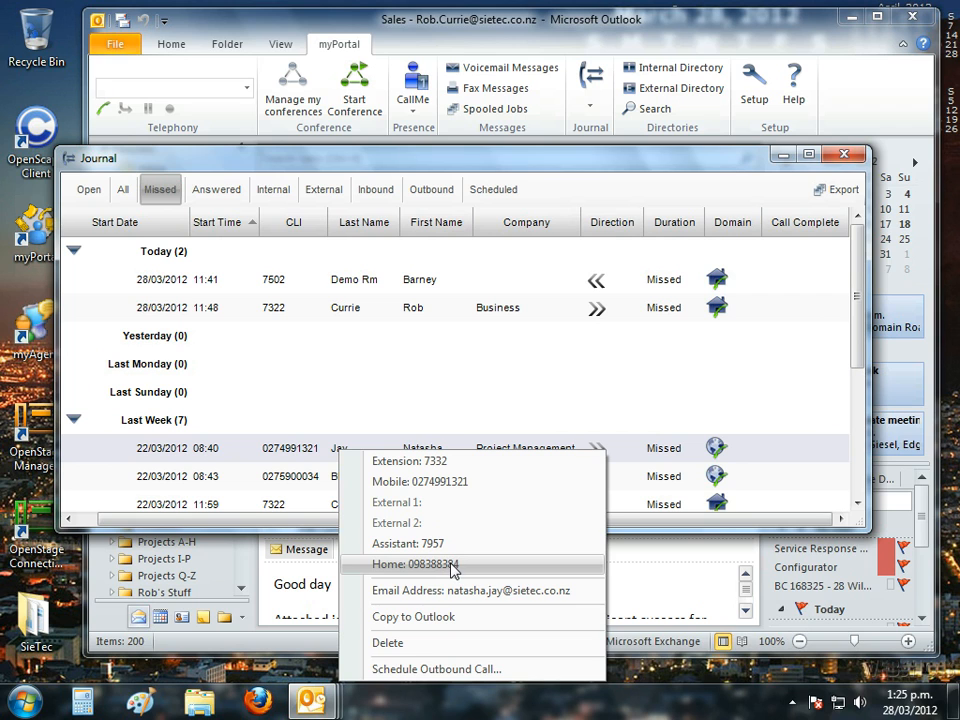
{"action": "mouse_move", "coordinate": [456, 678]}
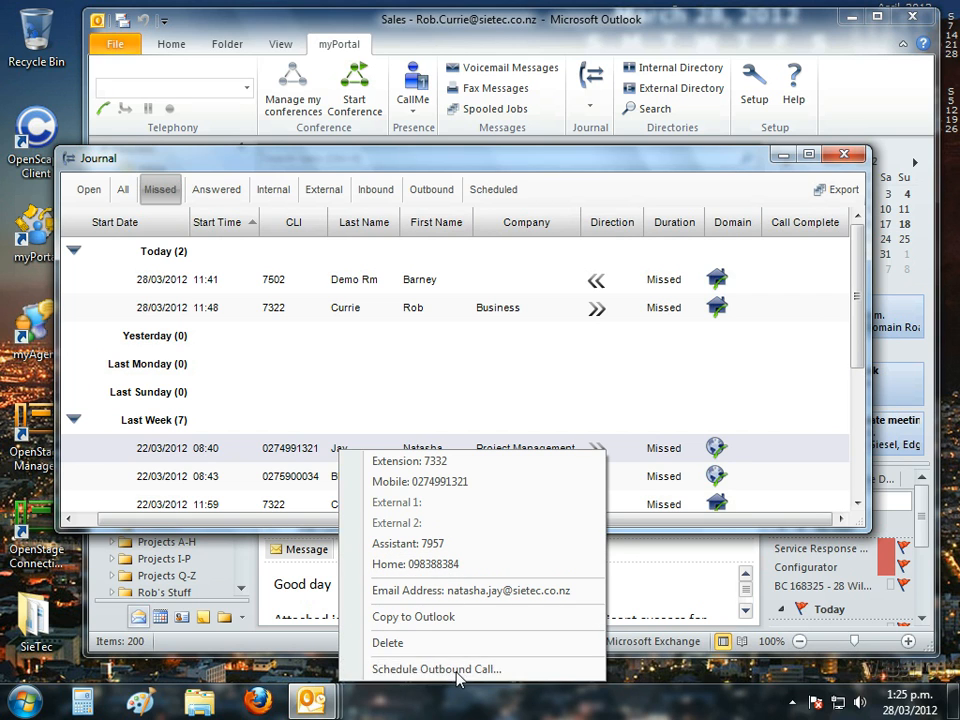
Step: Schedule an outbound call to the caller's Home number on 29 March, noted 'Re Ogilvy'
{"action": "left_click", "coordinate": [436, 668]}
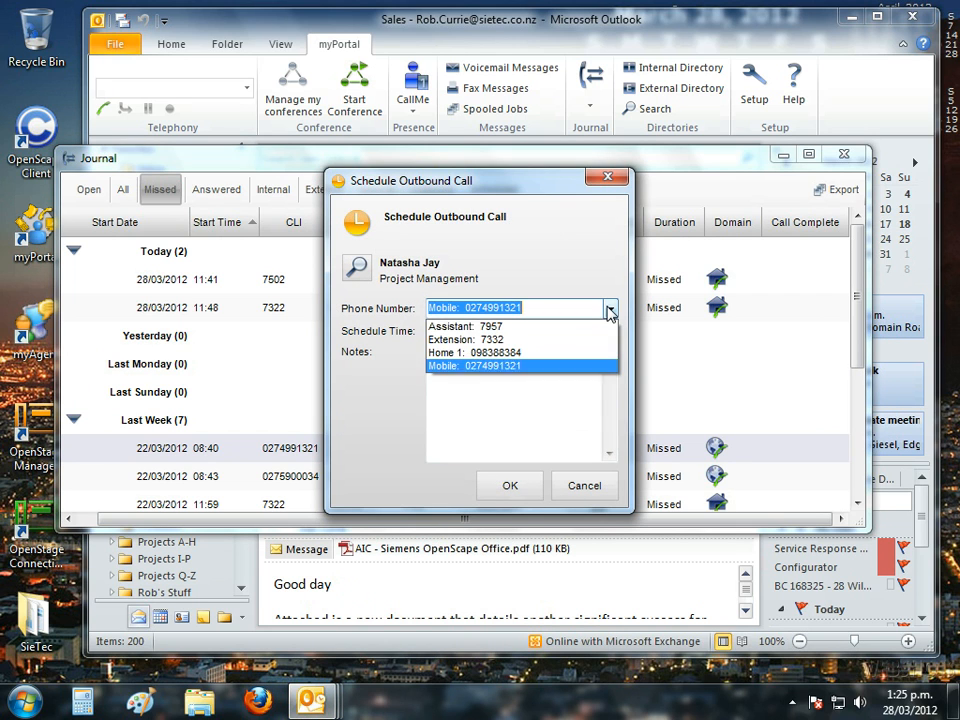
{"action": "left_click", "coordinate": [476, 352]}
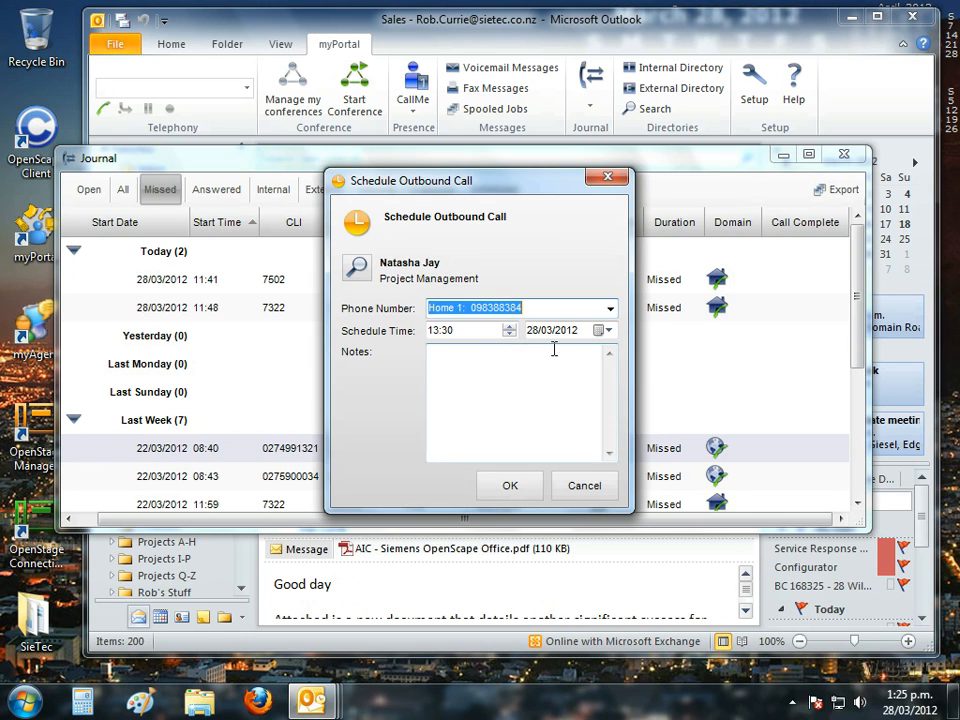
{"action": "left_click", "coordinate": [608, 330]}
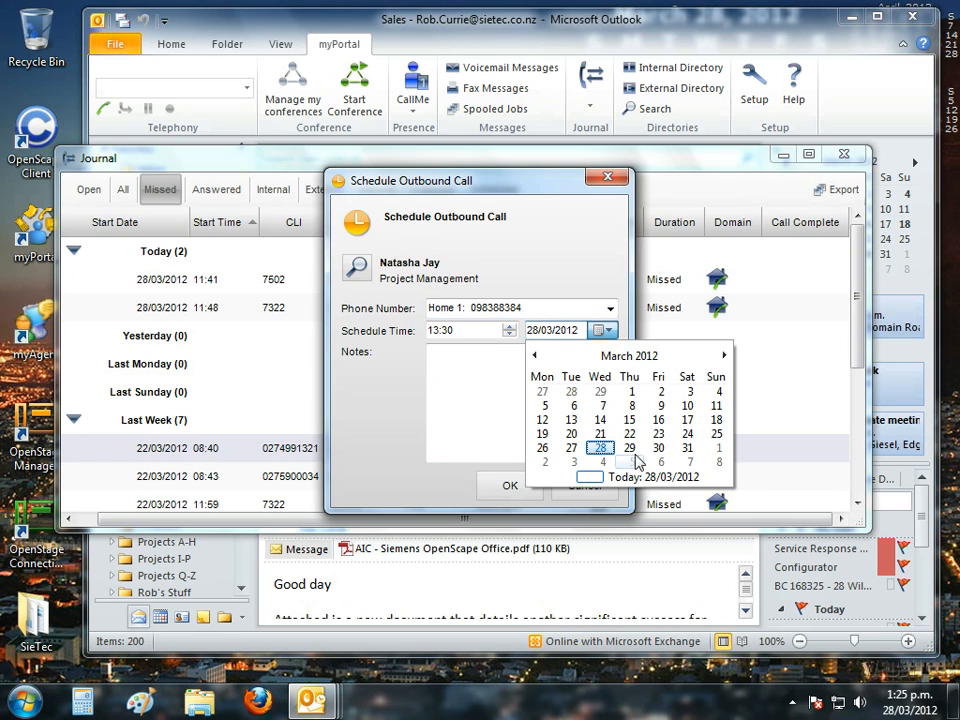
{"action": "left_click", "coordinate": [628, 448]}
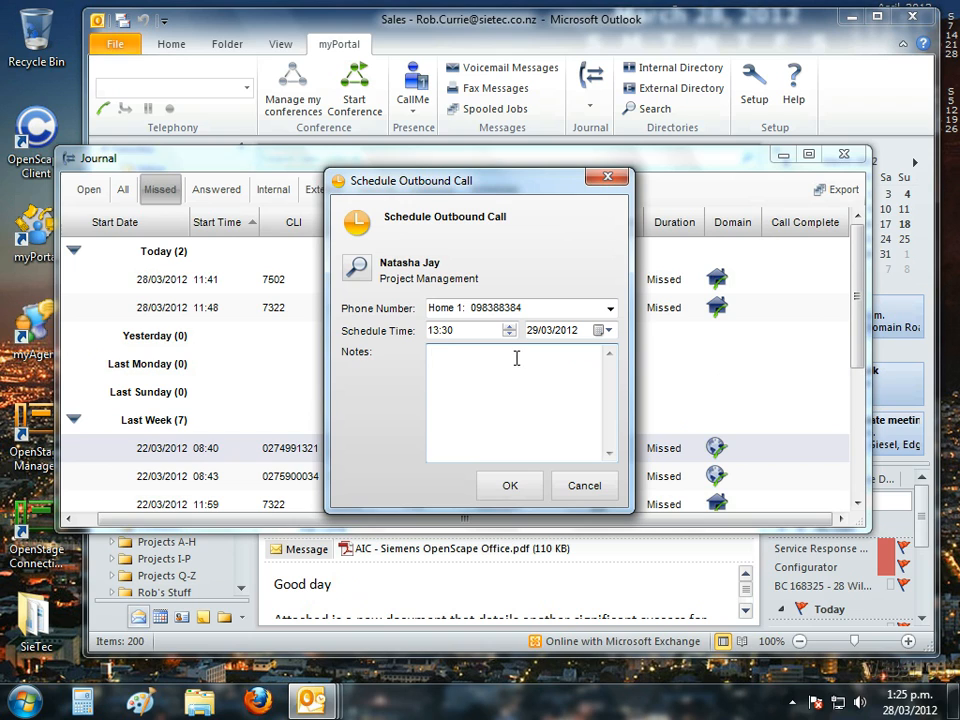
{"action": "type", "text": "Re Og"}
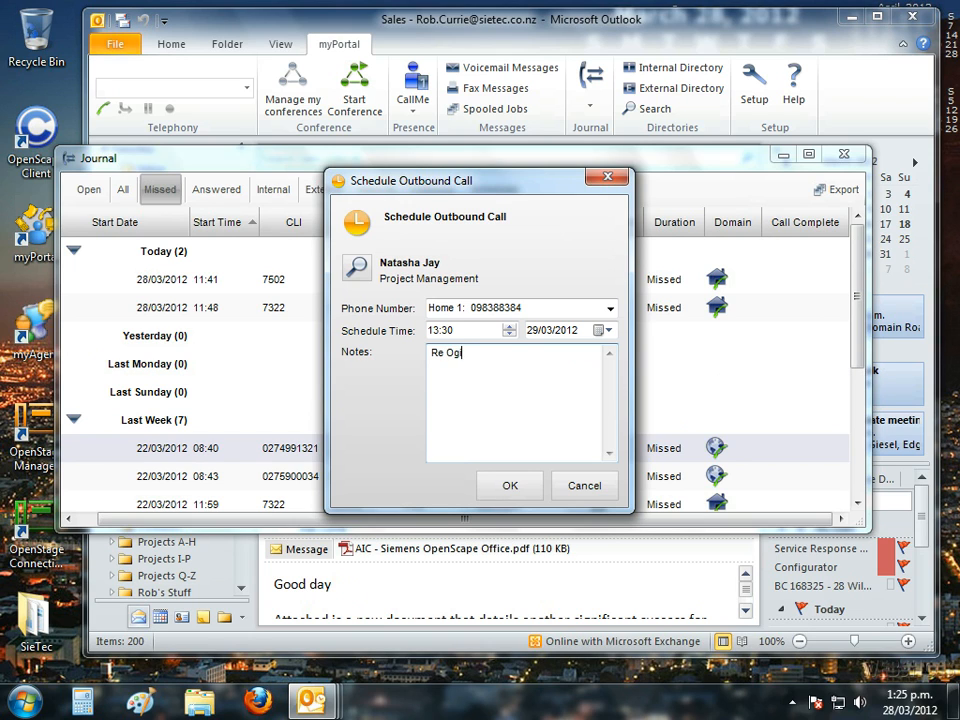
{"action": "type", "text": "ilvy's"}
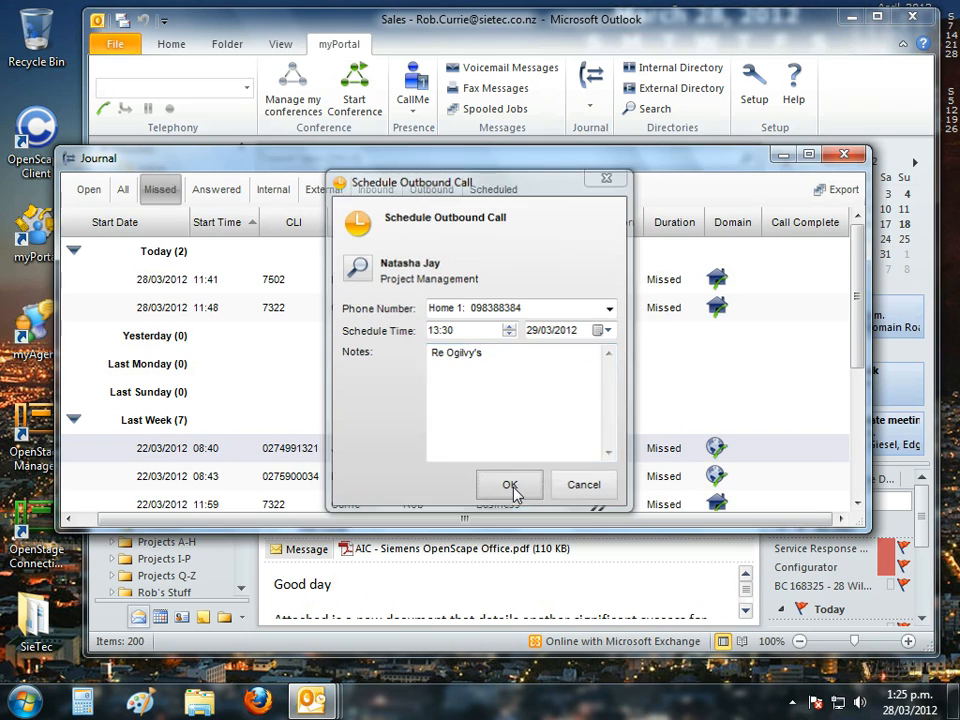
{"action": "left_click", "coordinate": [510, 484]}
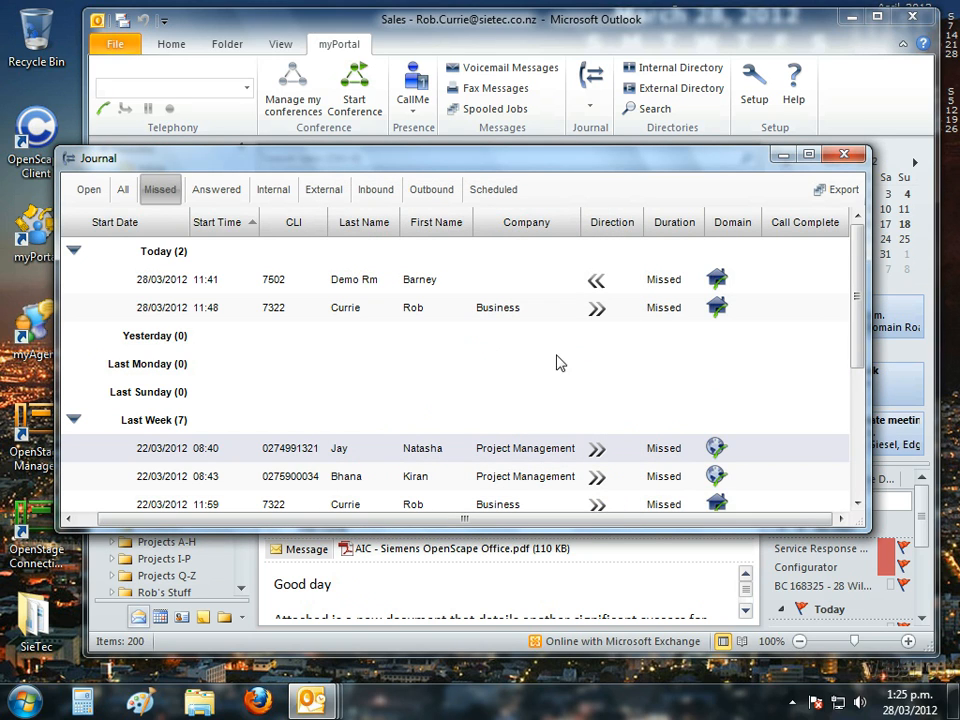
{"action": "mouse_move", "coordinate": [492, 408]}
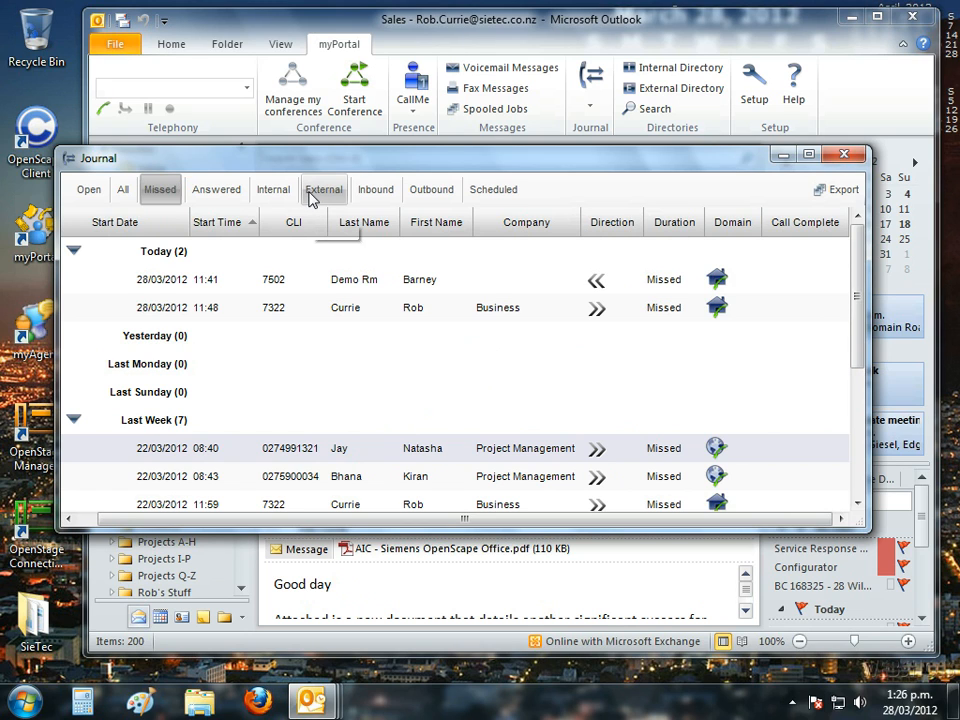
Step: Review the journal's external, outbound and scheduled call lists, then close the Journal
{"action": "left_click", "coordinate": [432, 188]}
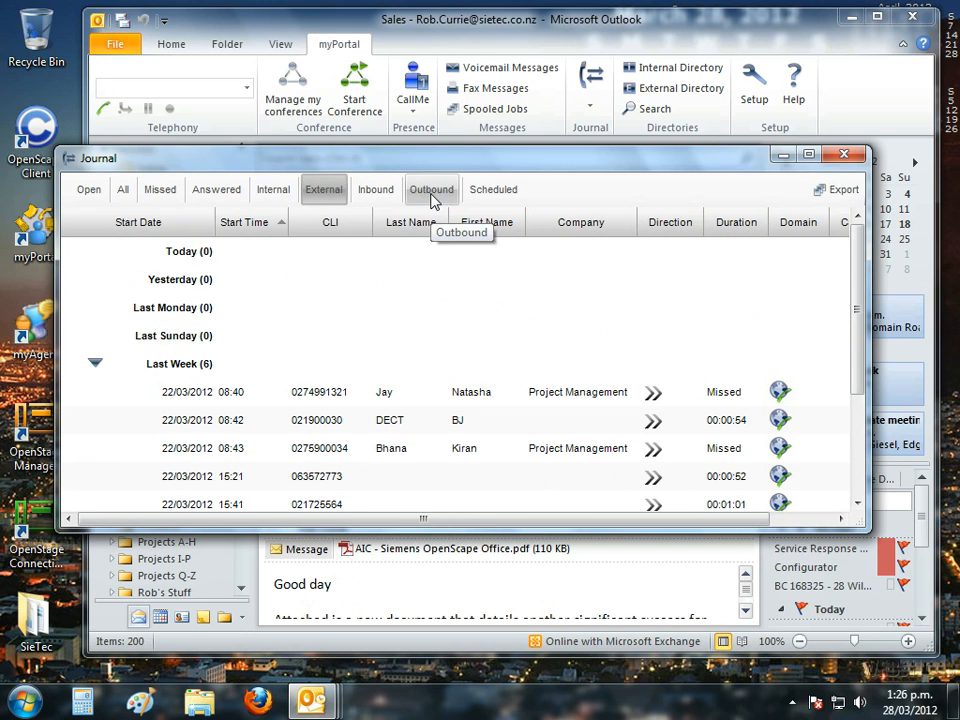
{"action": "left_click", "coordinate": [432, 188]}
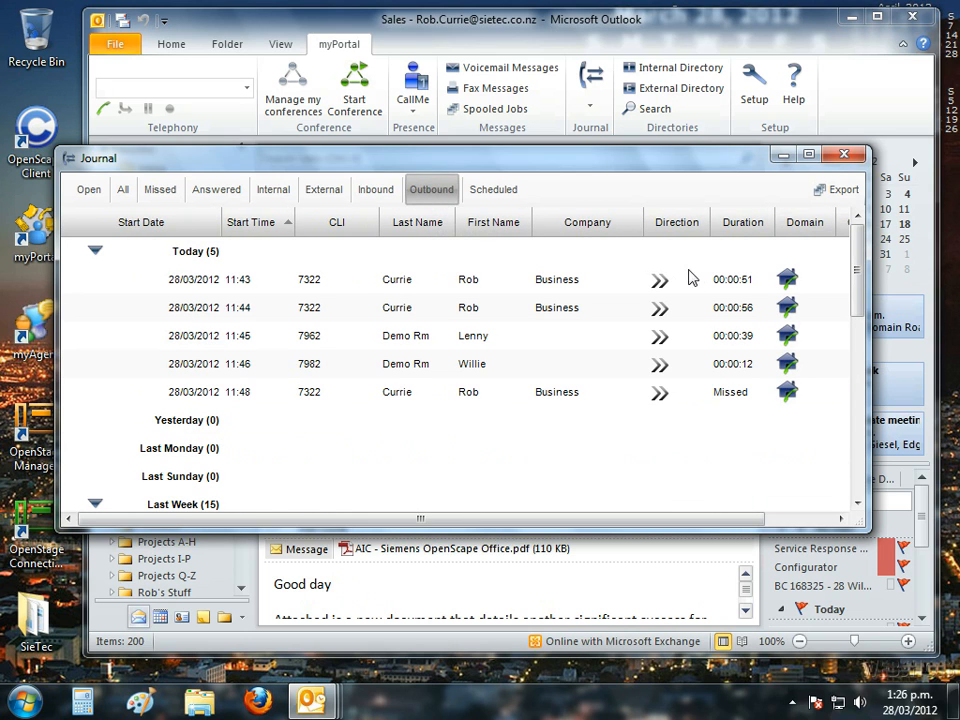
{"action": "left_click", "coordinate": [492, 188]}
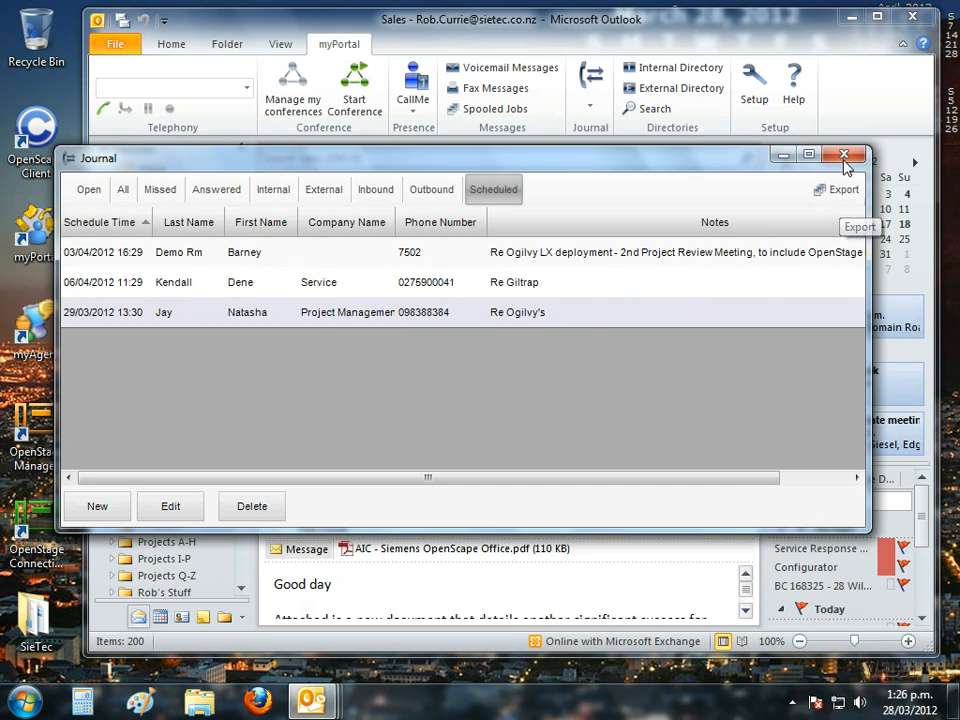
{"action": "mouse_move", "coordinate": [844, 156]}
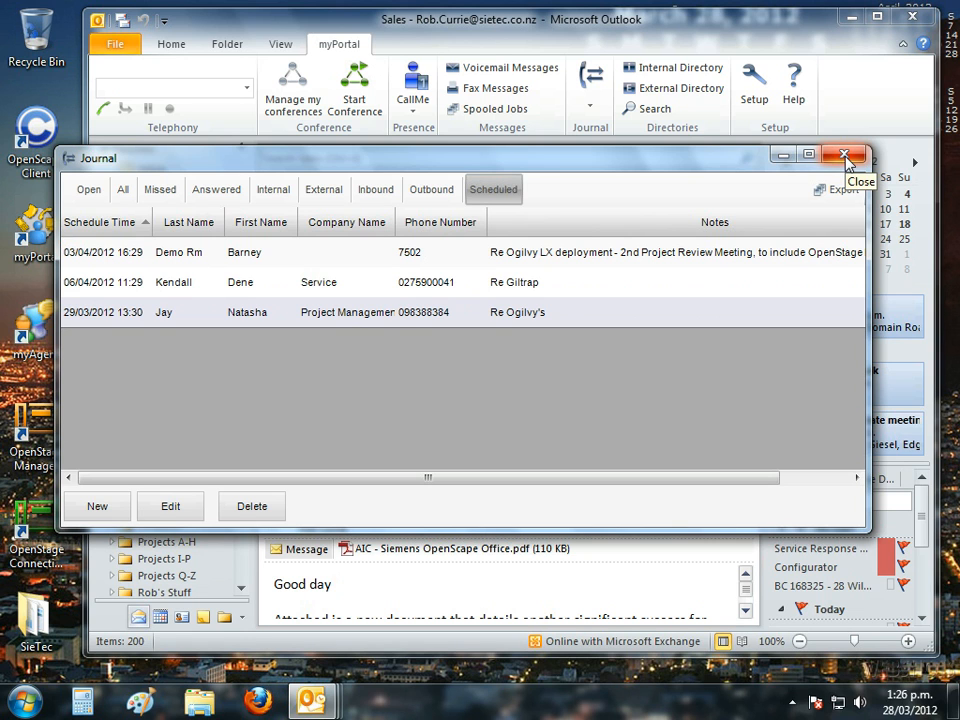
{"action": "left_click", "coordinate": [844, 156]}
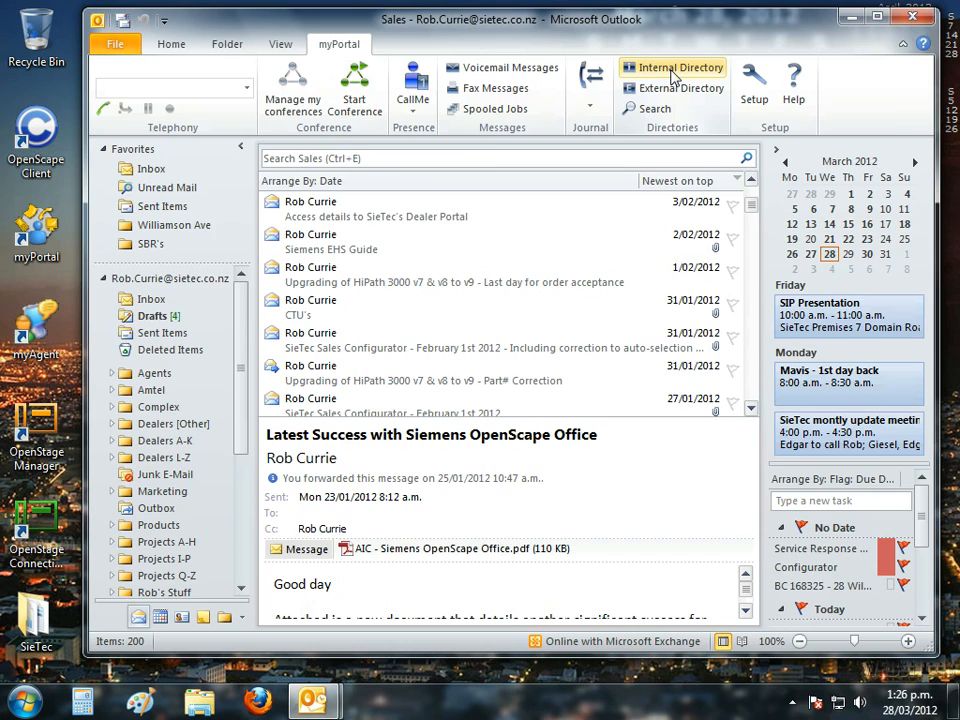
{"action": "left_click", "coordinate": [672, 68]}
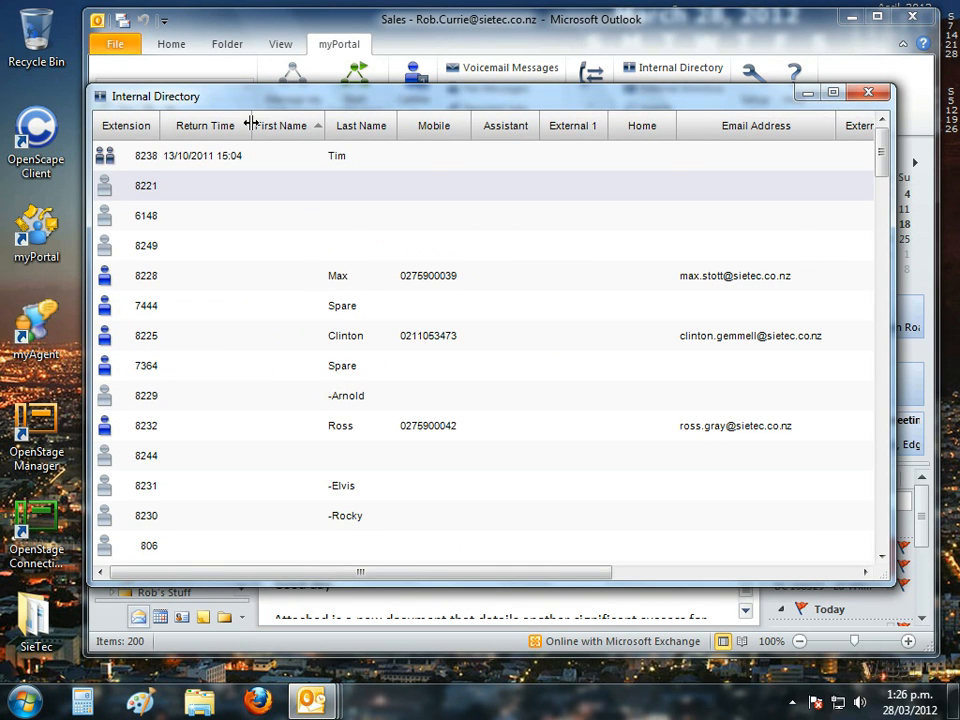
{"action": "left_click", "coordinate": [200, 124]}
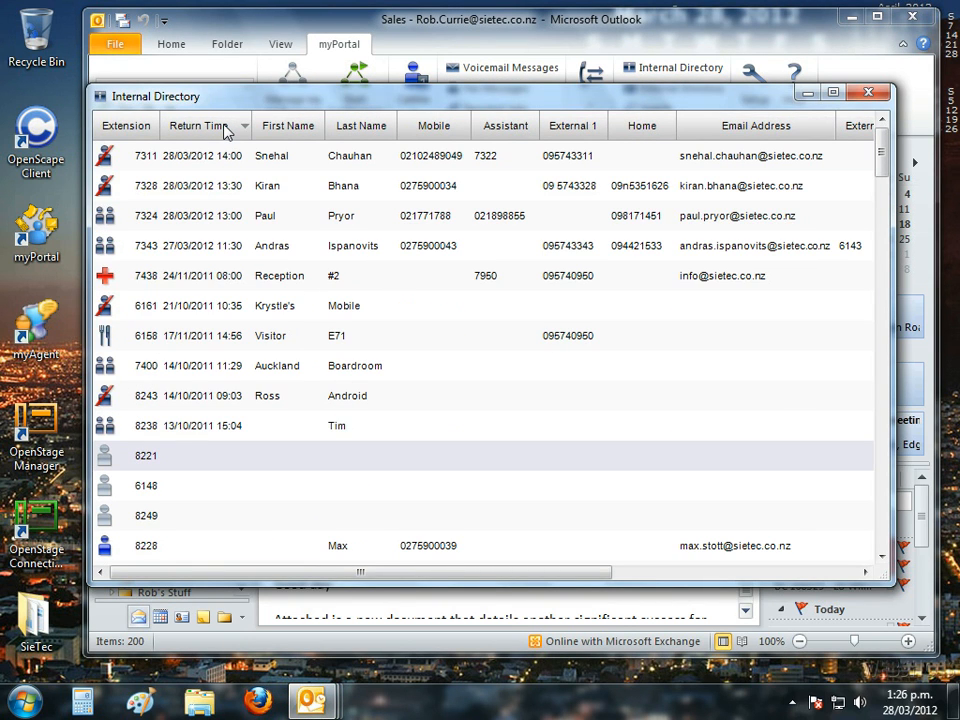
{"action": "mouse_move", "coordinate": [144, 256]}
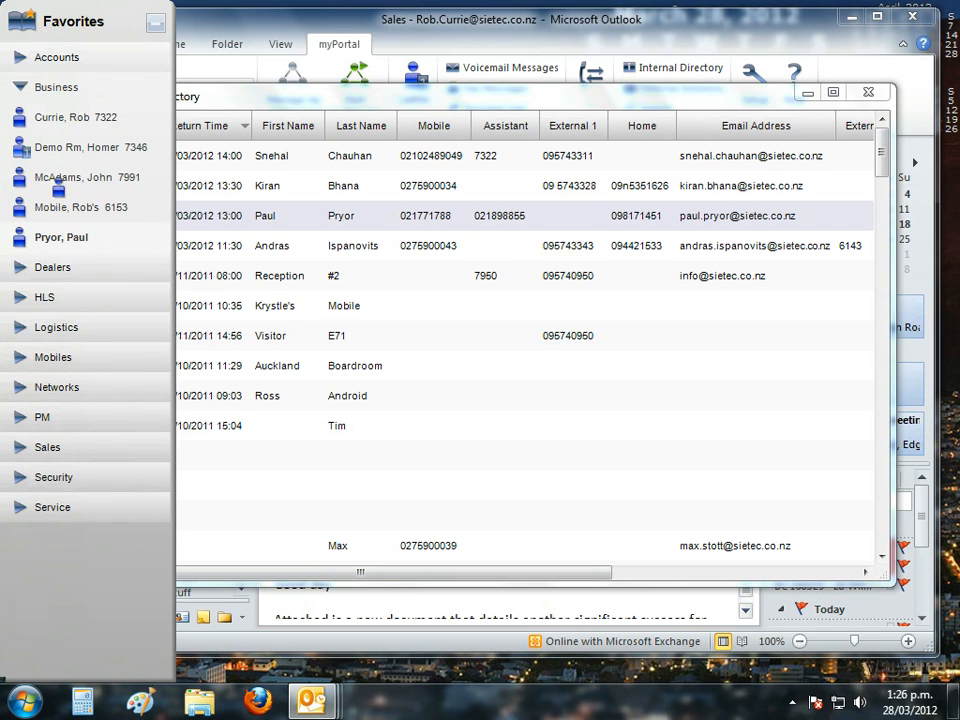
{"action": "mouse_move", "coordinate": [64, 116]}
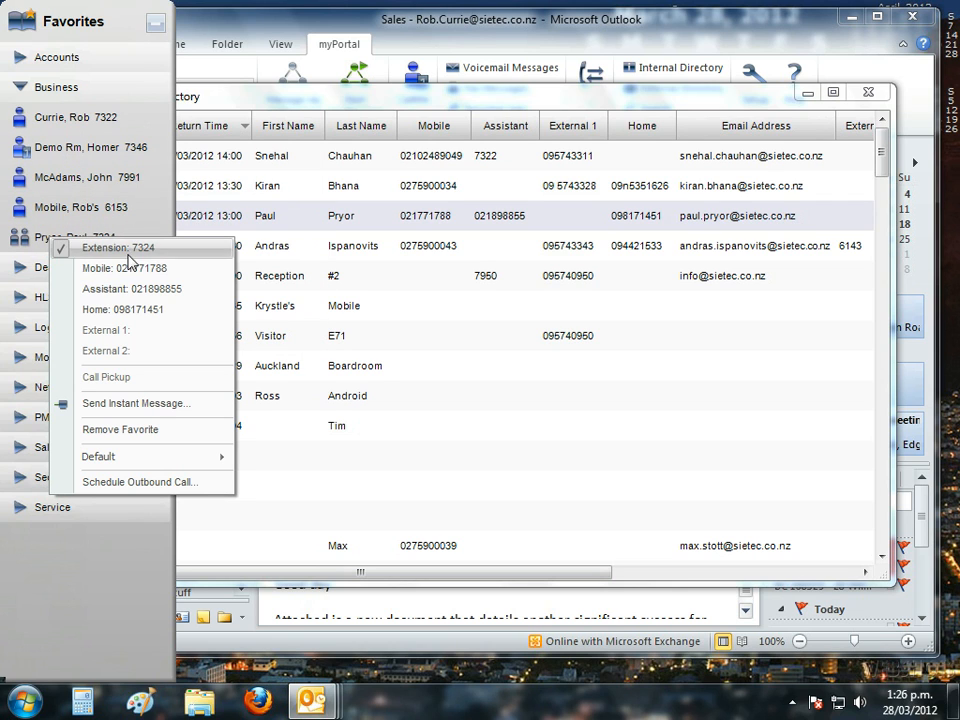
{"action": "mouse_move", "coordinate": [144, 320]}
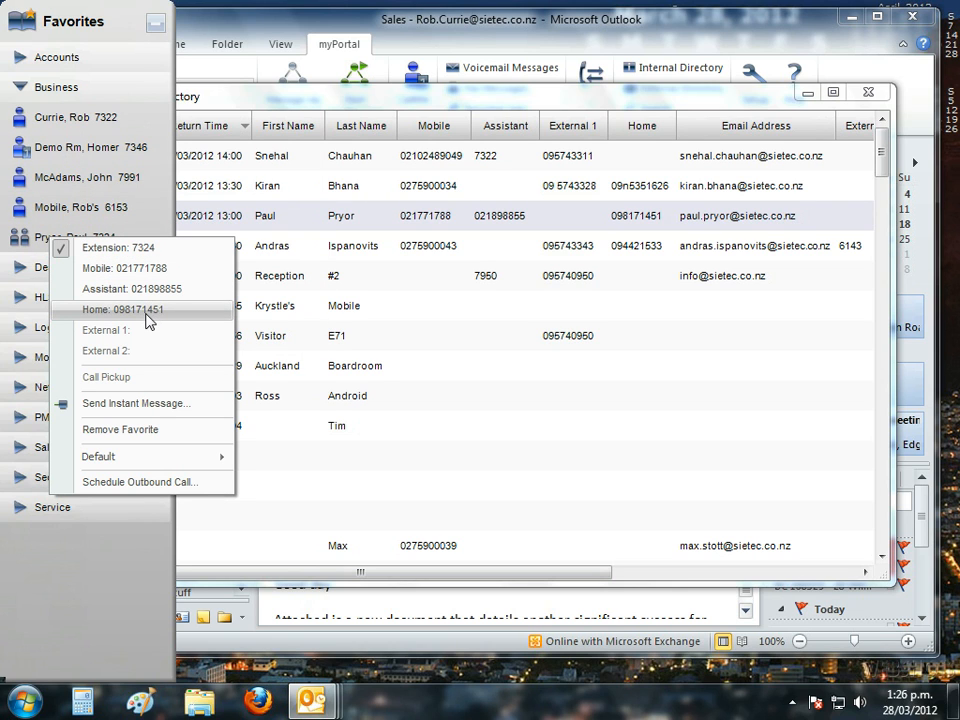
{"action": "mouse_move", "coordinate": [152, 366]}
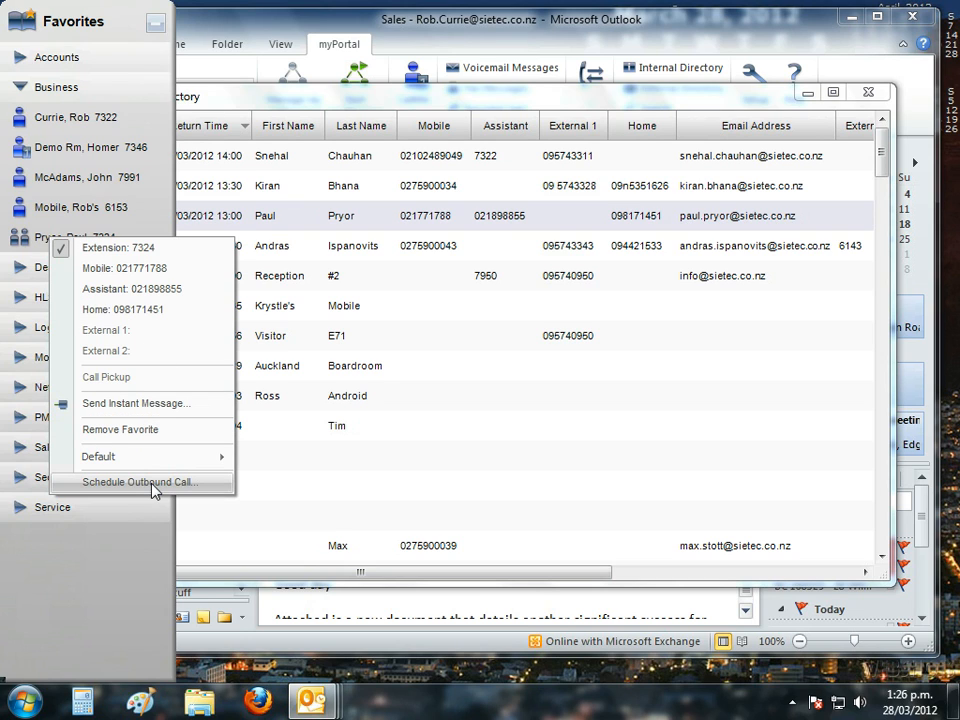
{"action": "mouse_move", "coordinate": [138, 428]}
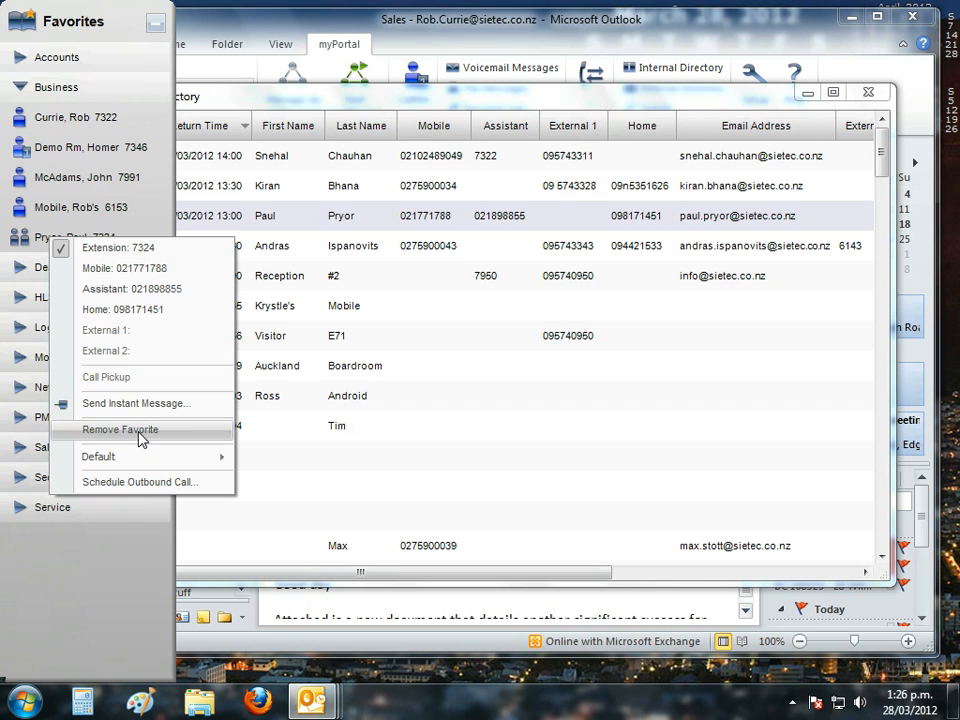
{"action": "left_click", "coordinate": [120, 428]}
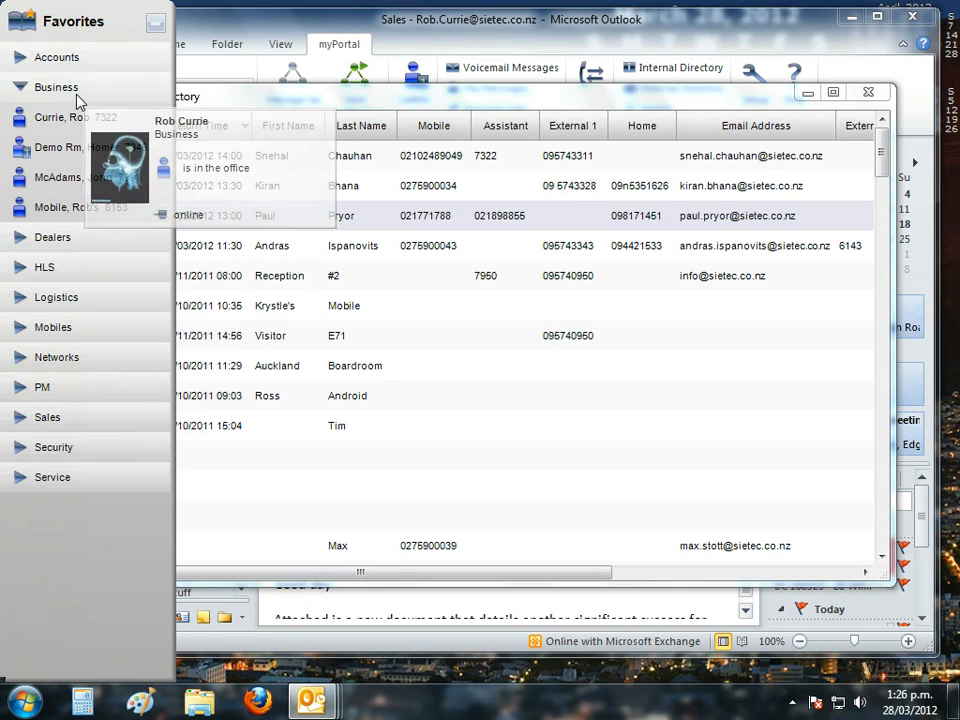
Step: Set the Favorites bar's Auto Hide option to 'Do not hide'
{"action": "left_click", "coordinate": [36, 48]}
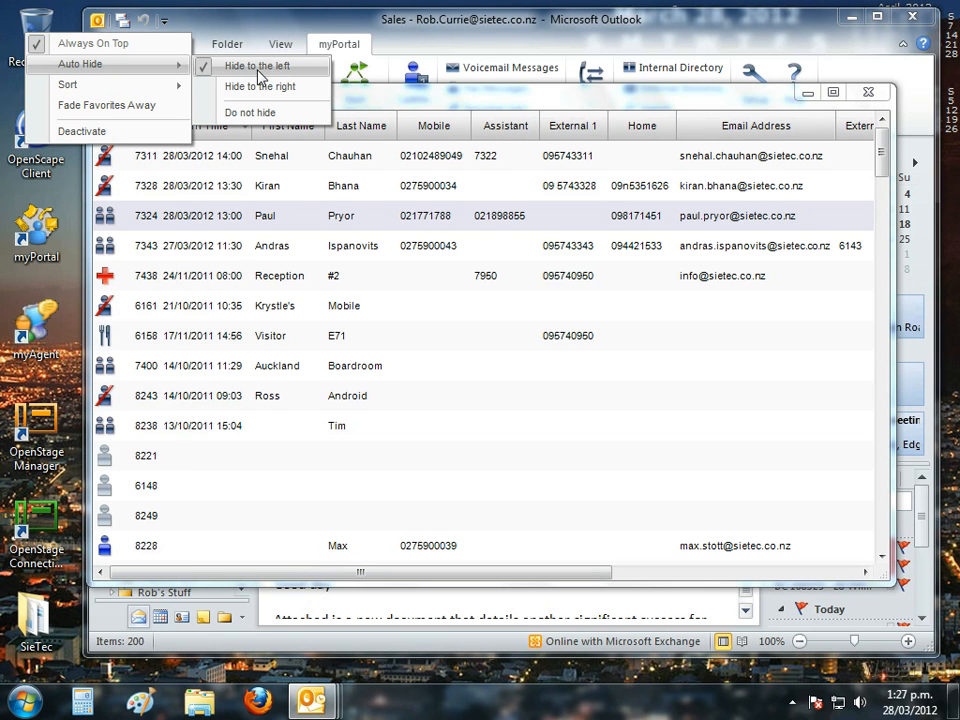
{"action": "mouse_move", "coordinate": [258, 112]}
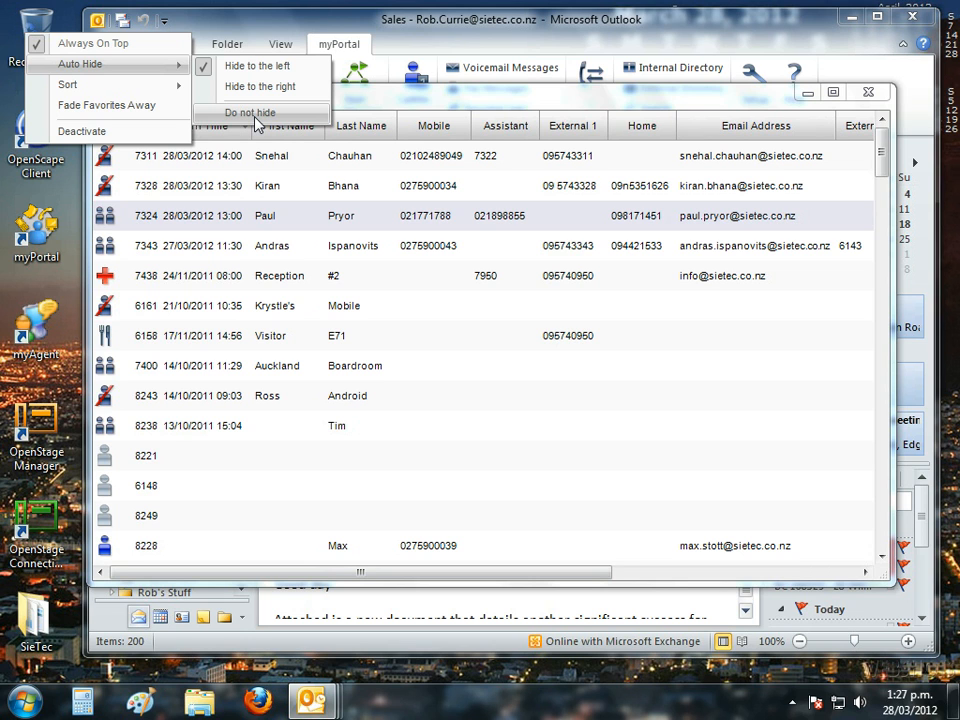
{"action": "left_click", "coordinate": [252, 112]}
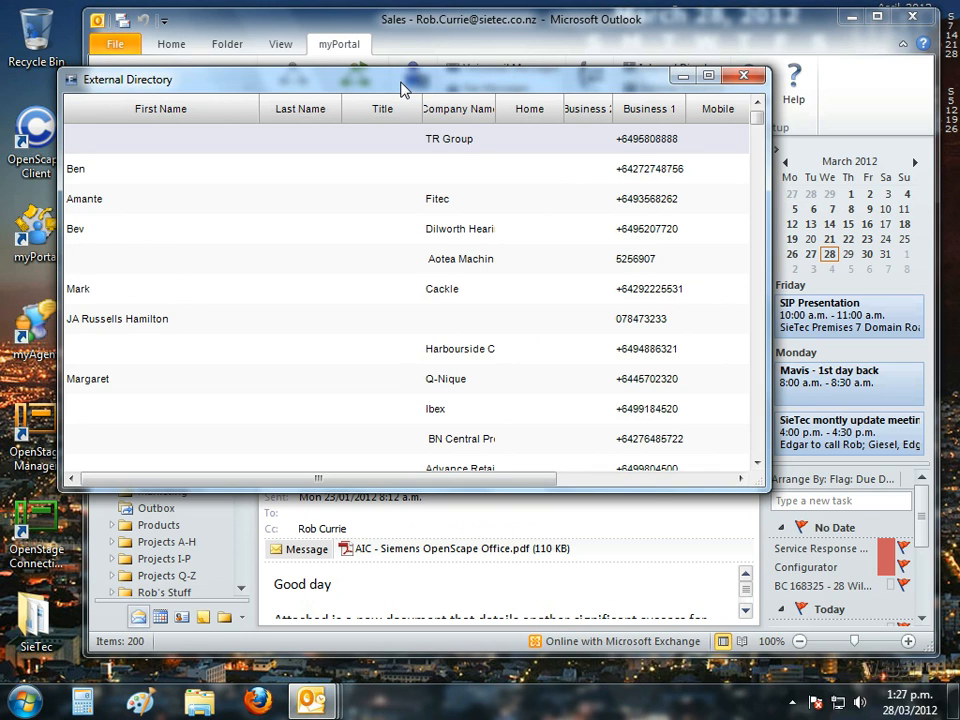
Step: Sort the External Directory by First Name, then close the directory window
{"action": "left_click", "coordinate": [154, 108]}
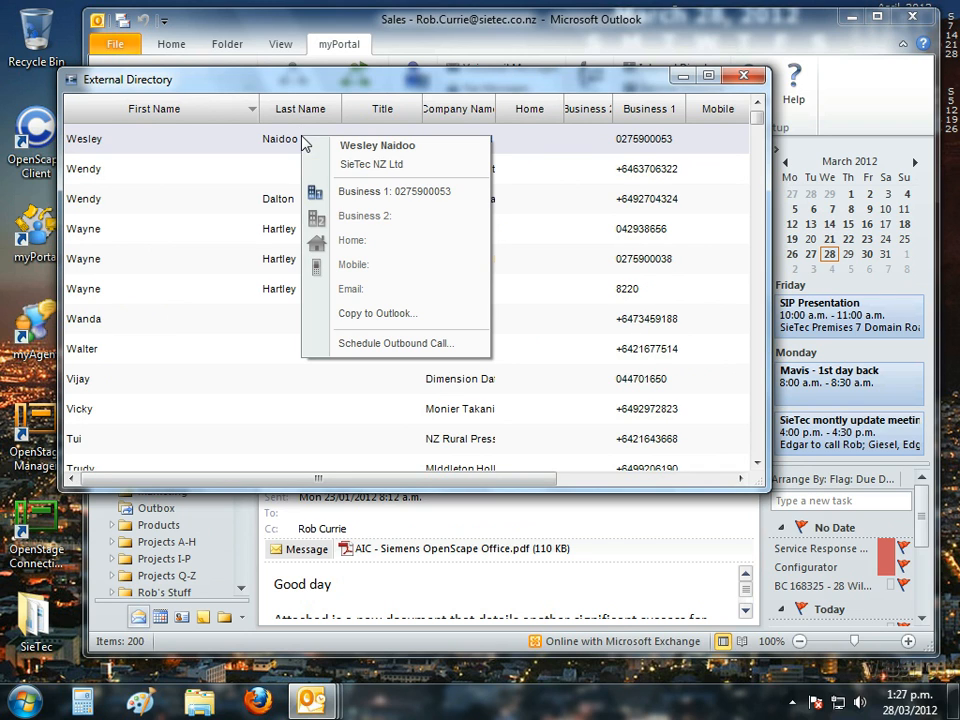
{"action": "mouse_move", "coordinate": [396, 344]}
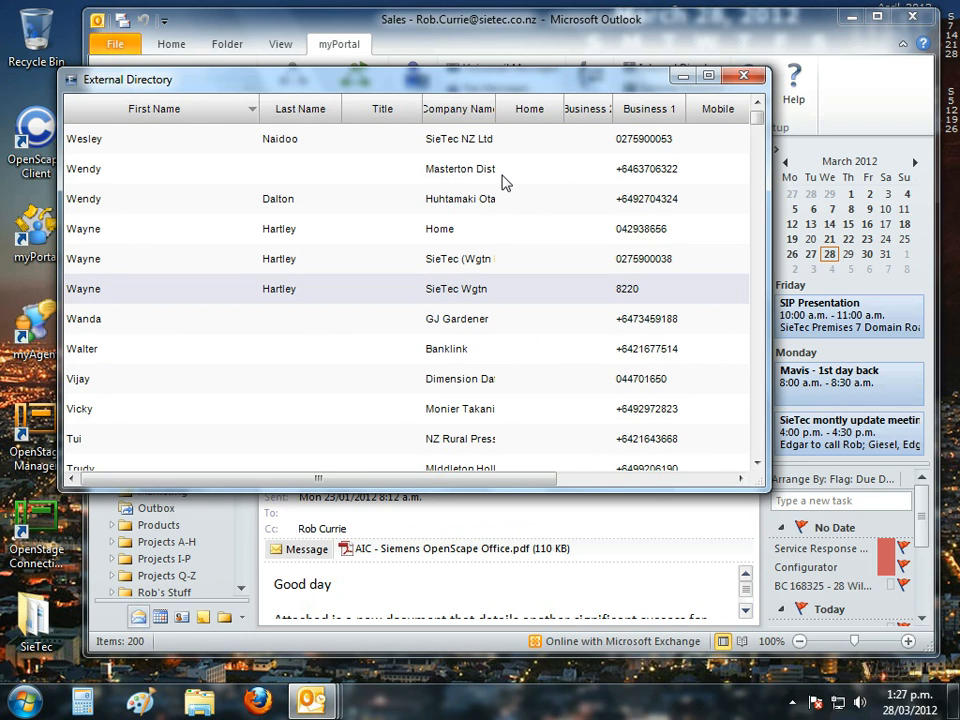
{"action": "mouse_move", "coordinate": [482, 178]}
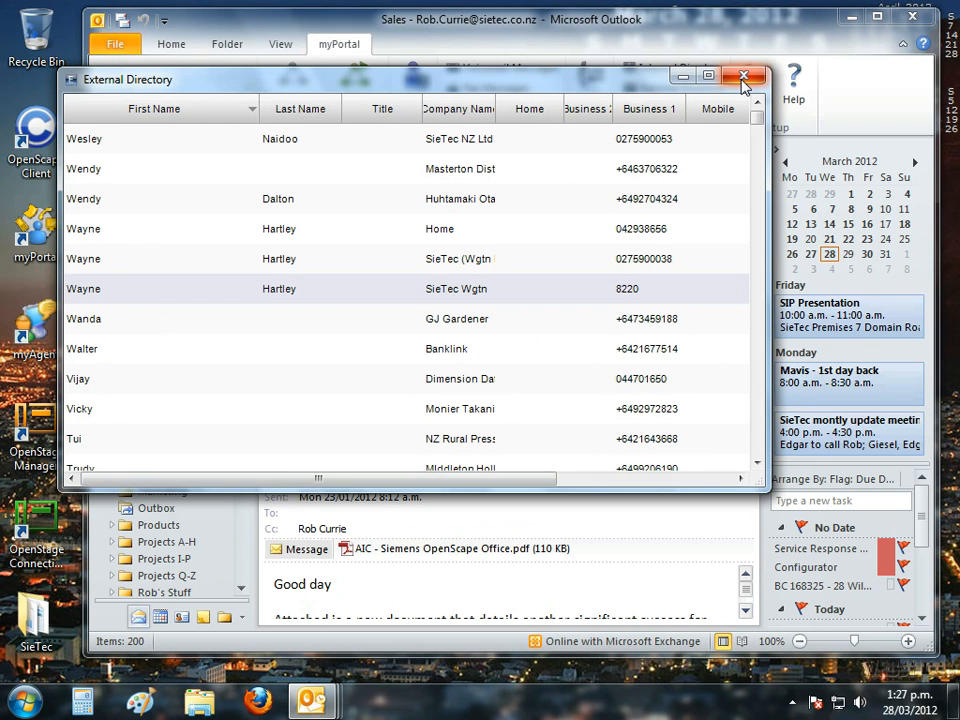
{"action": "left_click", "coordinate": [742, 76]}
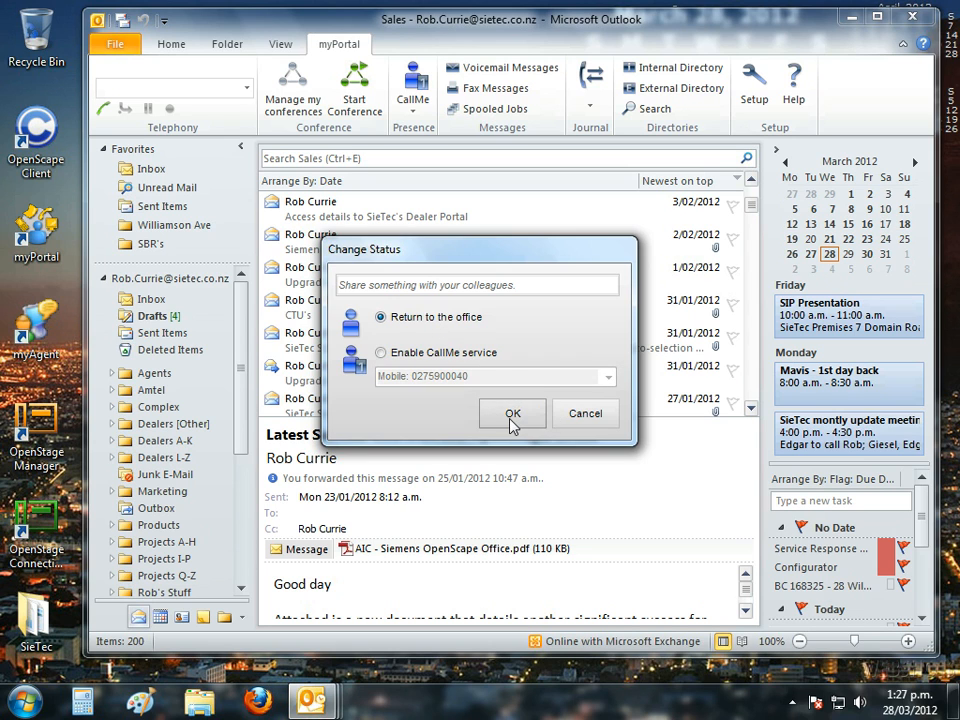
Step: Confirm the 'Return to the office' presence status in the Change Status dialog
{"action": "left_click", "coordinate": [512, 412]}
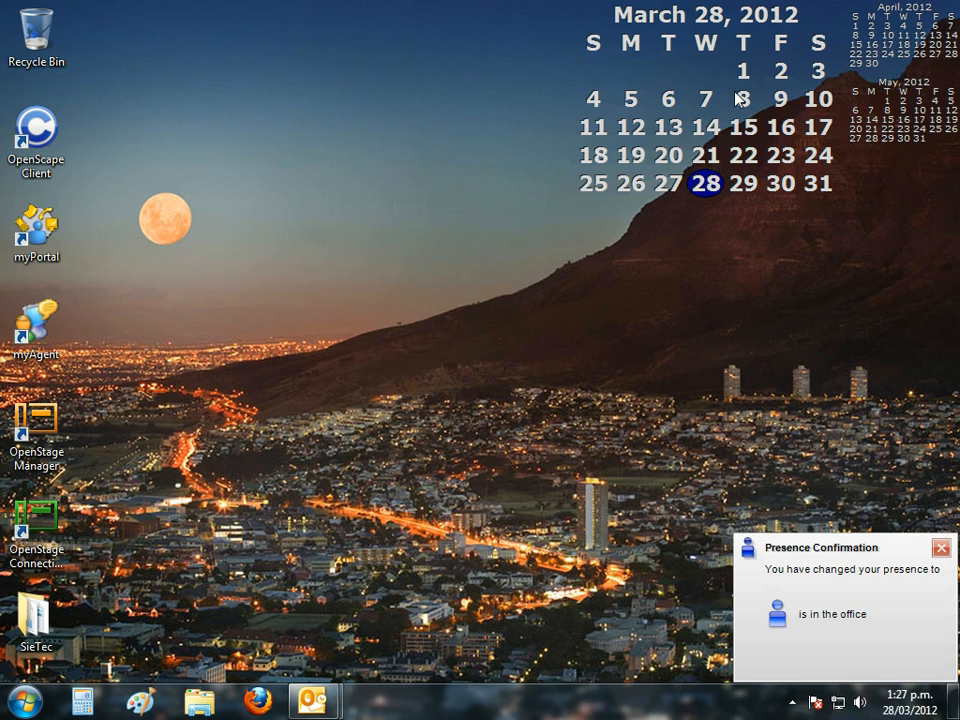
{"action": "mouse_move", "coordinate": [832, 580]}
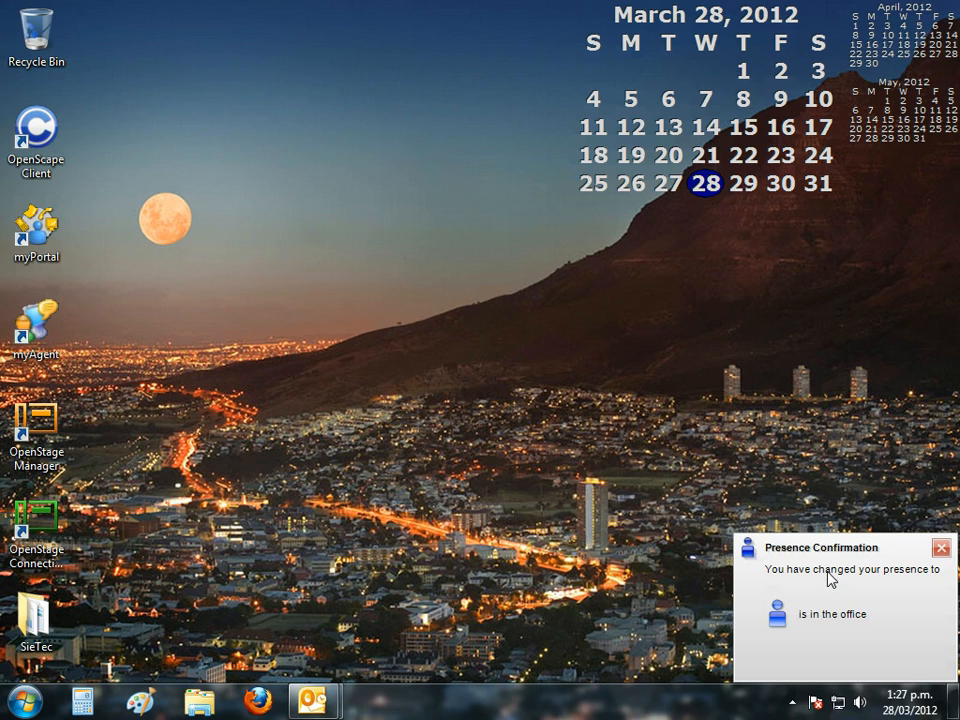
{"action": "mouse_move", "coordinate": [460, 476]}
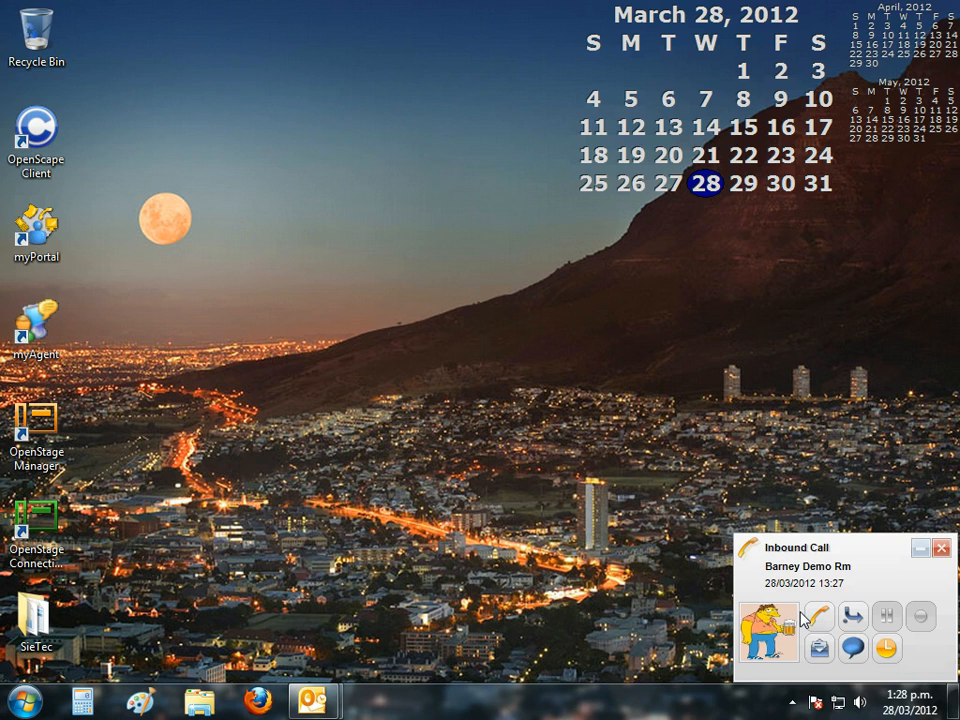
Step: Answer the inbound call from Barney Demo Rm via the call popup
{"action": "left_click", "coordinate": [818, 616]}
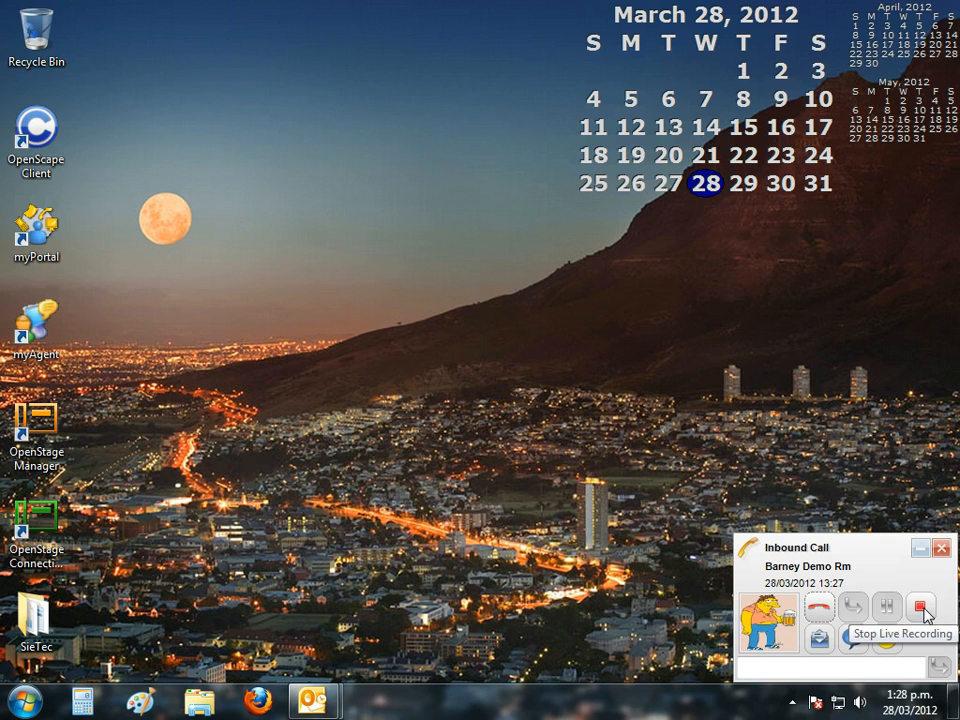
{"action": "mouse_move", "coordinate": [820, 640]}
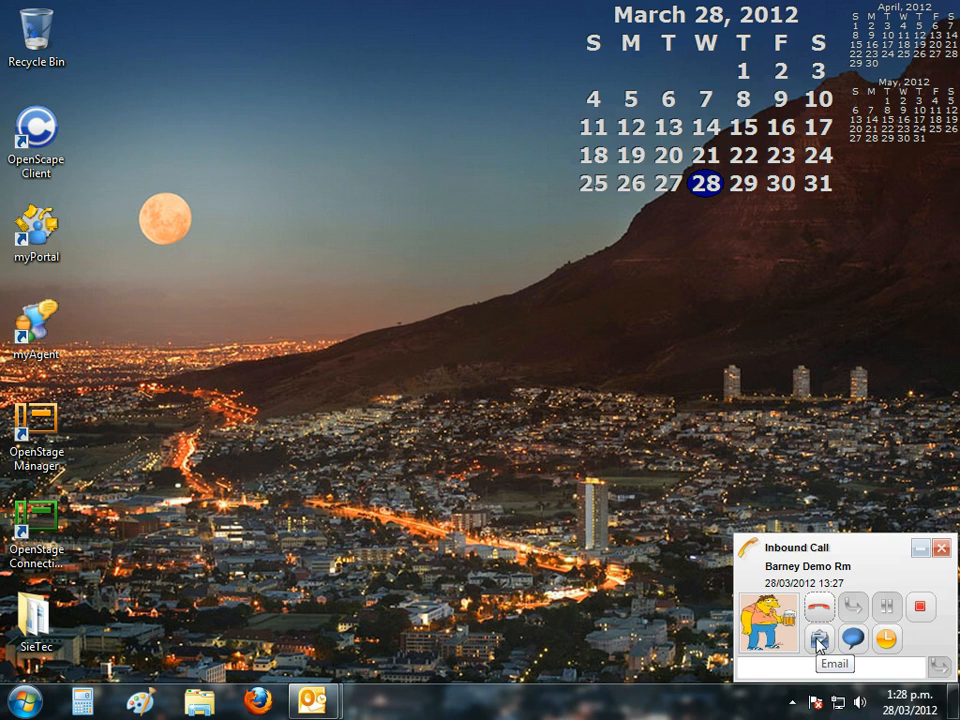
{"action": "mouse_move", "coordinate": [852, 640]}
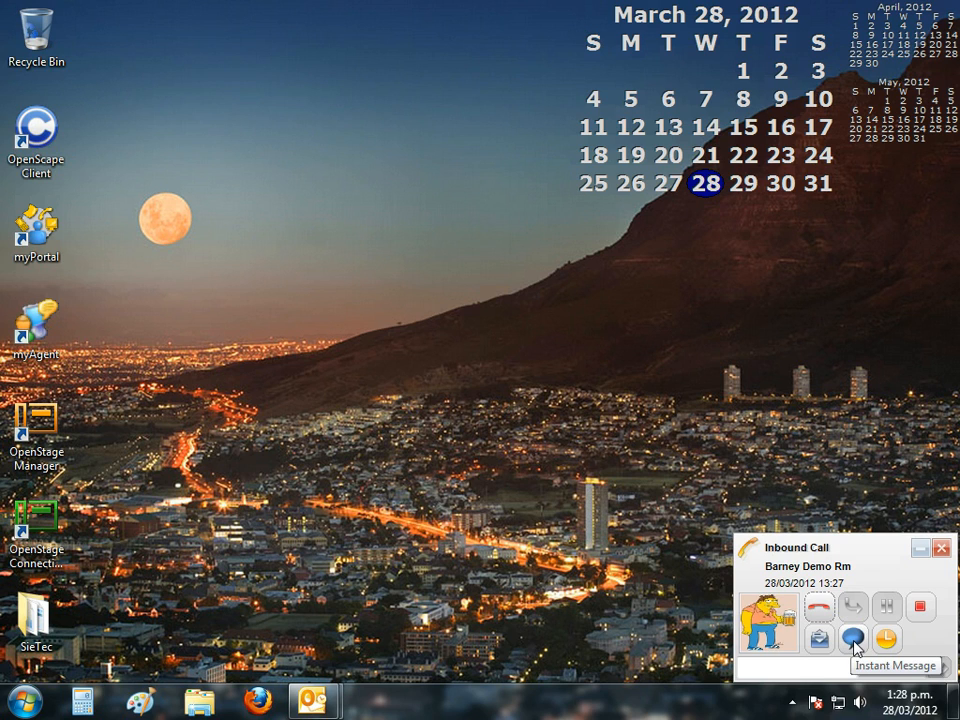
{"action": "mouse_move", "coordinate": [884, 640]}
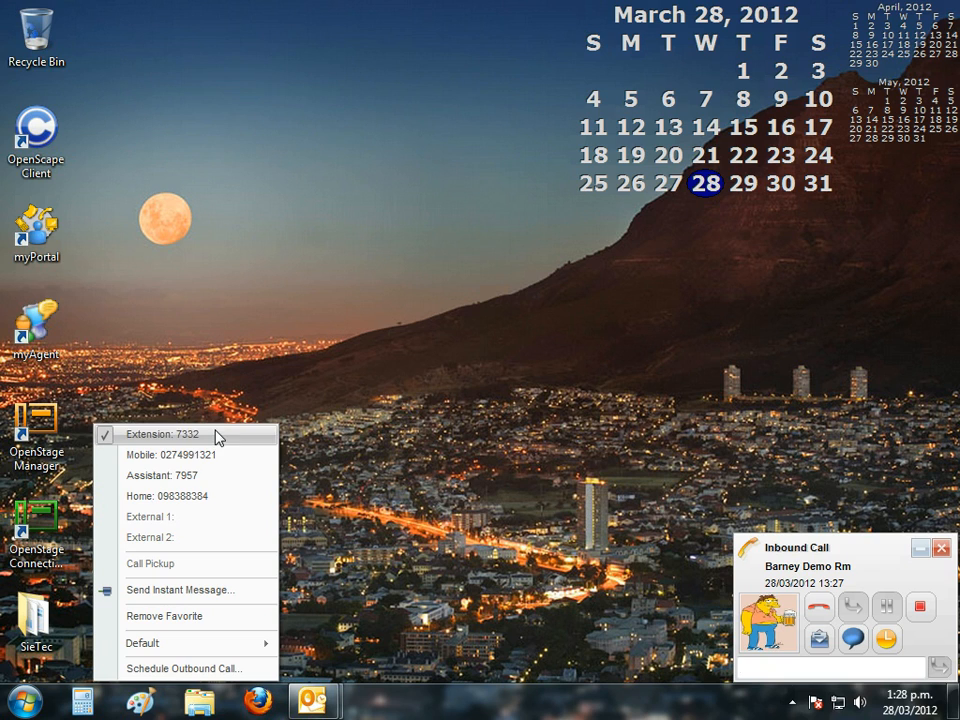
{"action": "mouse_move", "coordinate": [176, 496]}
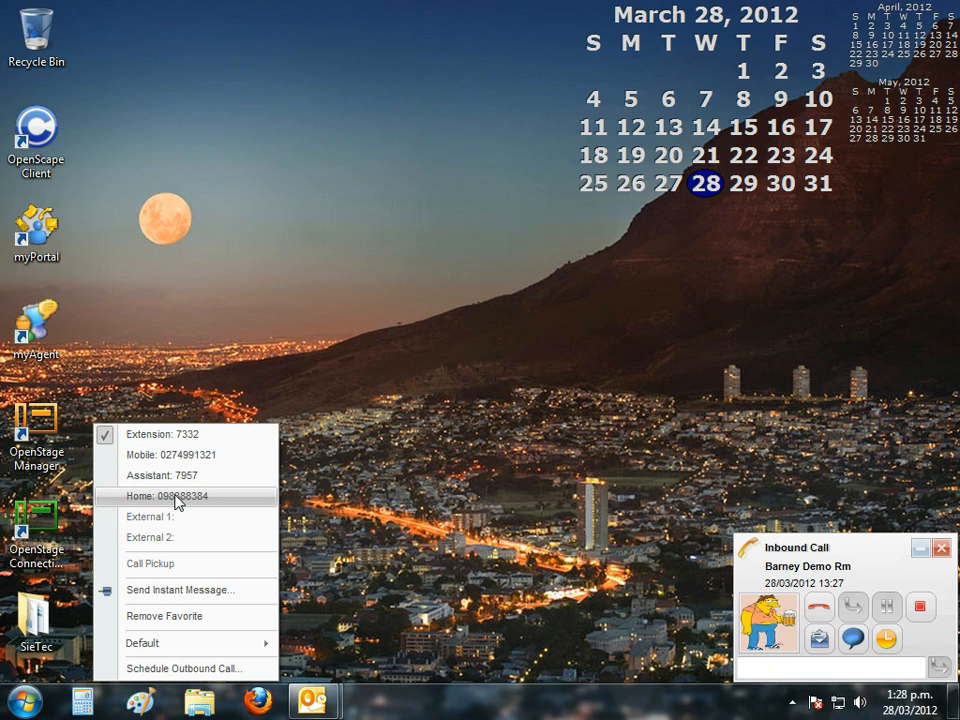
{"action": "mouse_move", "coordinate": [420, 480]}
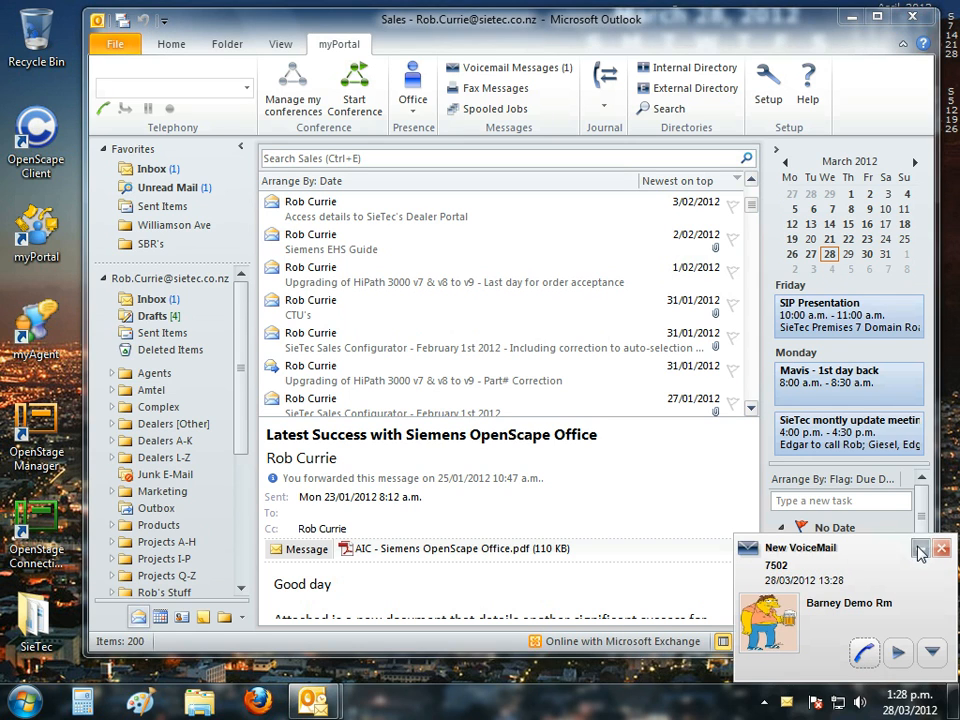
Step: Dismiss the New VoiceMail notice and show the Voicemail Messages list
{"action": "left_click", "coordinate": [152, 168]}
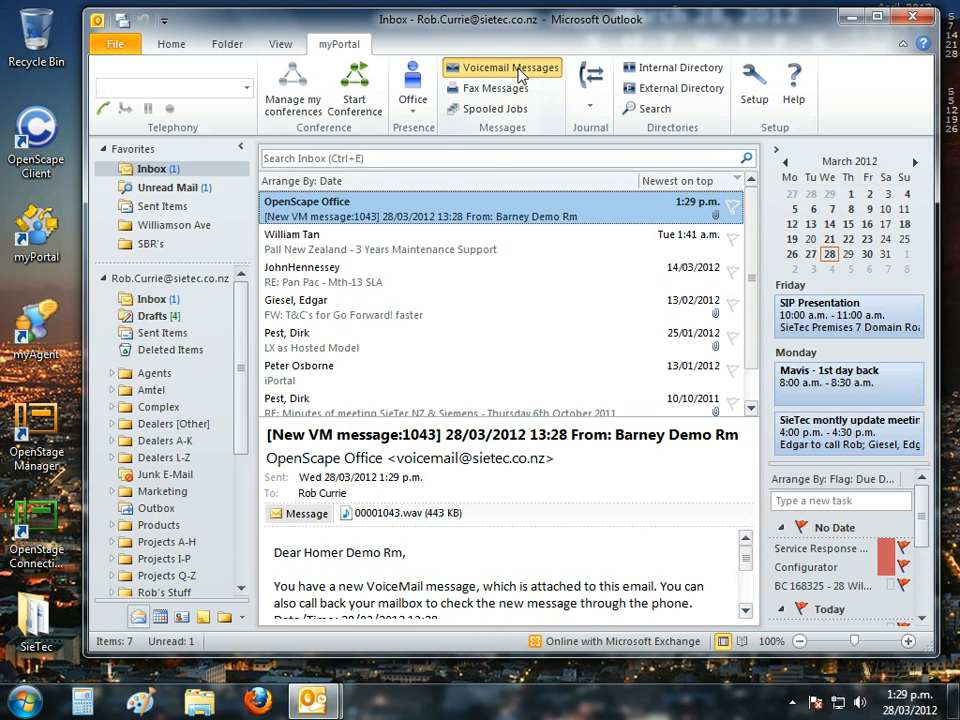
{"action": "left_click", "coordinate": [510, 68]}
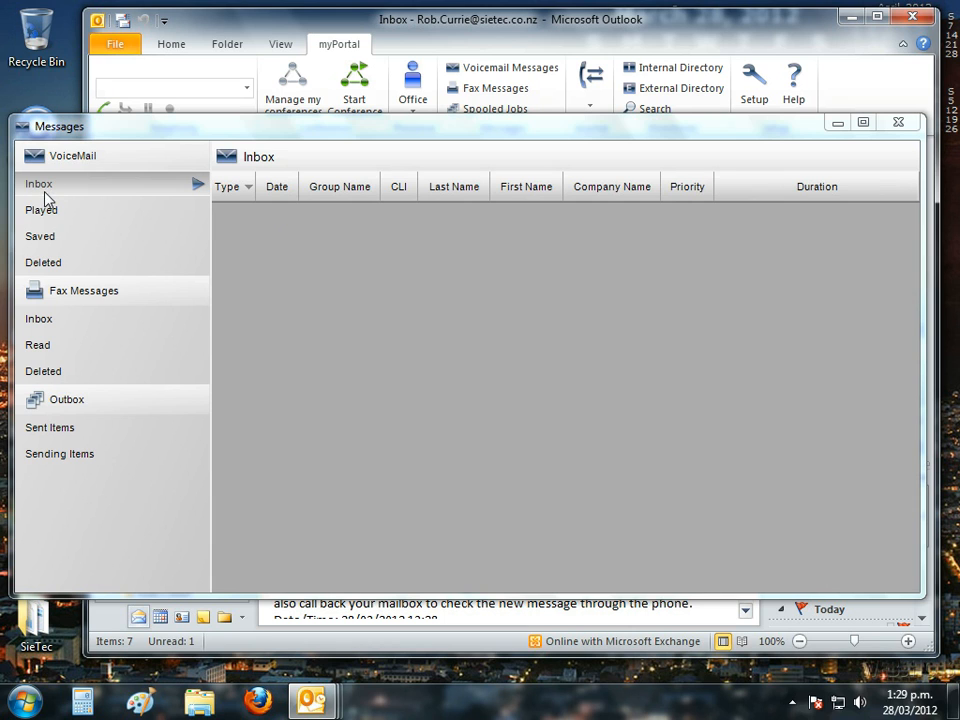
Step: View the Played voicemails with Barney Demo Rm's message, then close the Messages window
{"action": "left_click", "coordinate": [40, 210]}
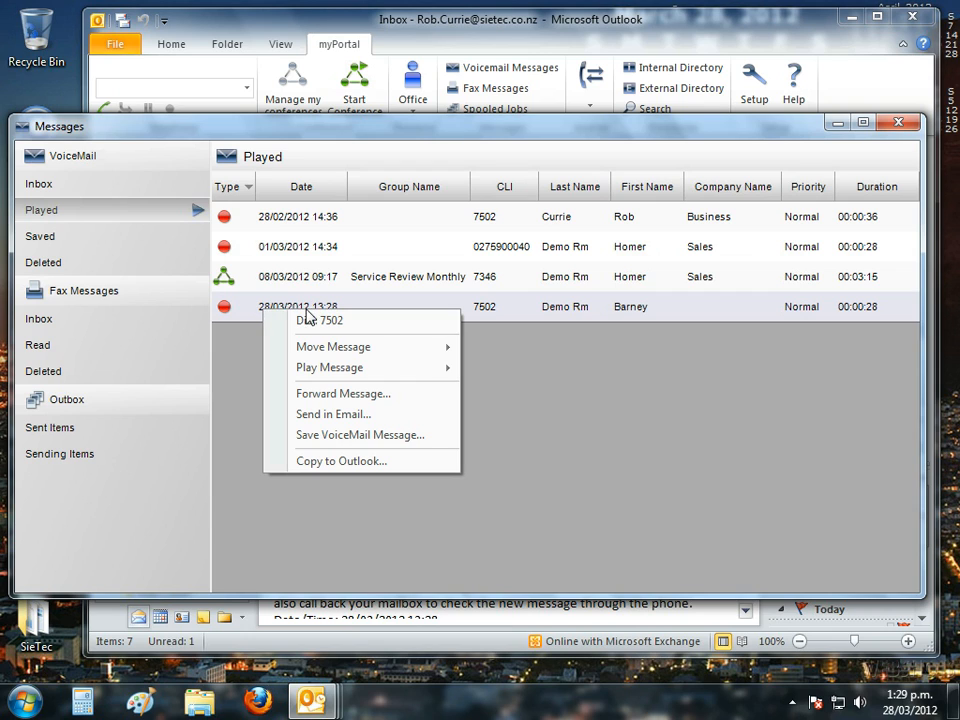
{"action": "mouse_move", "coordinate": [332, 368]}
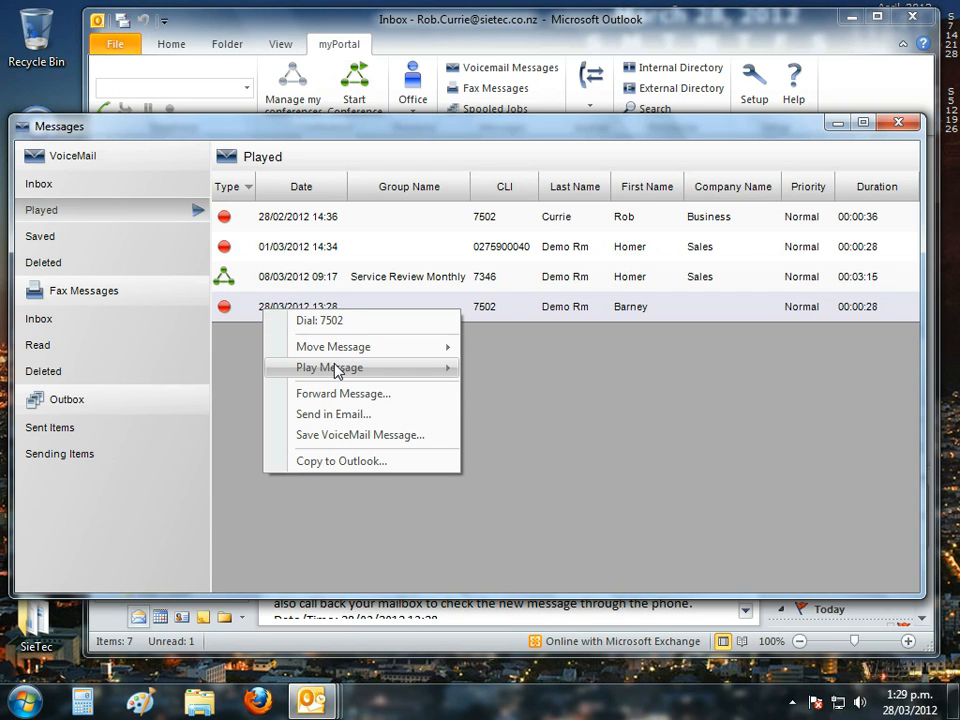
{"action": "mouse_move", "coordinate": [330, 368]}
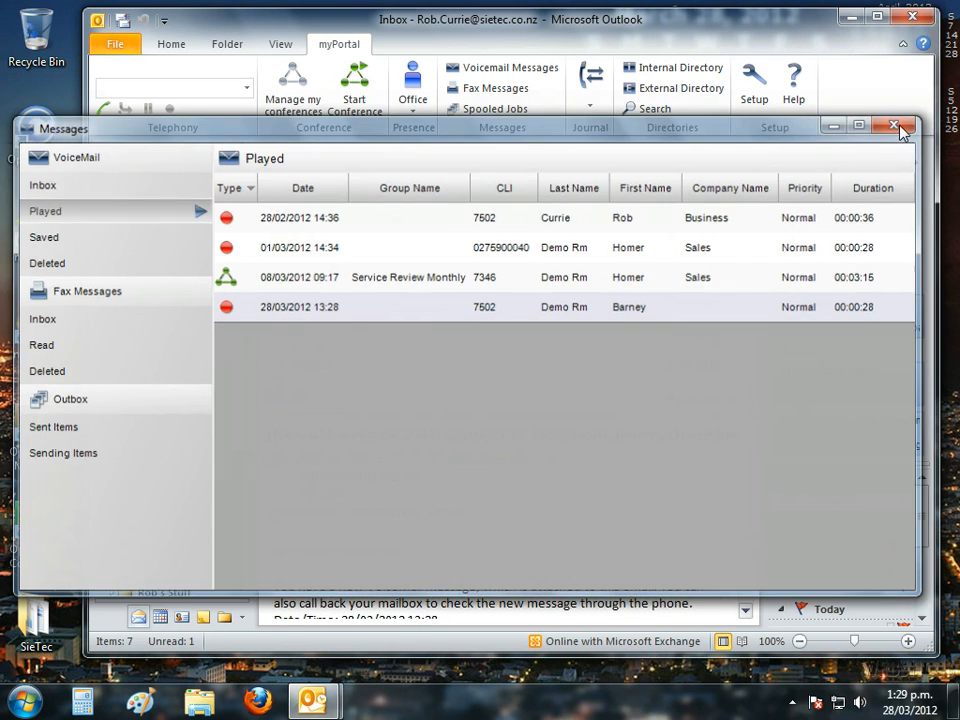
{"action": "left_click", "coordinate": [892, 124]}
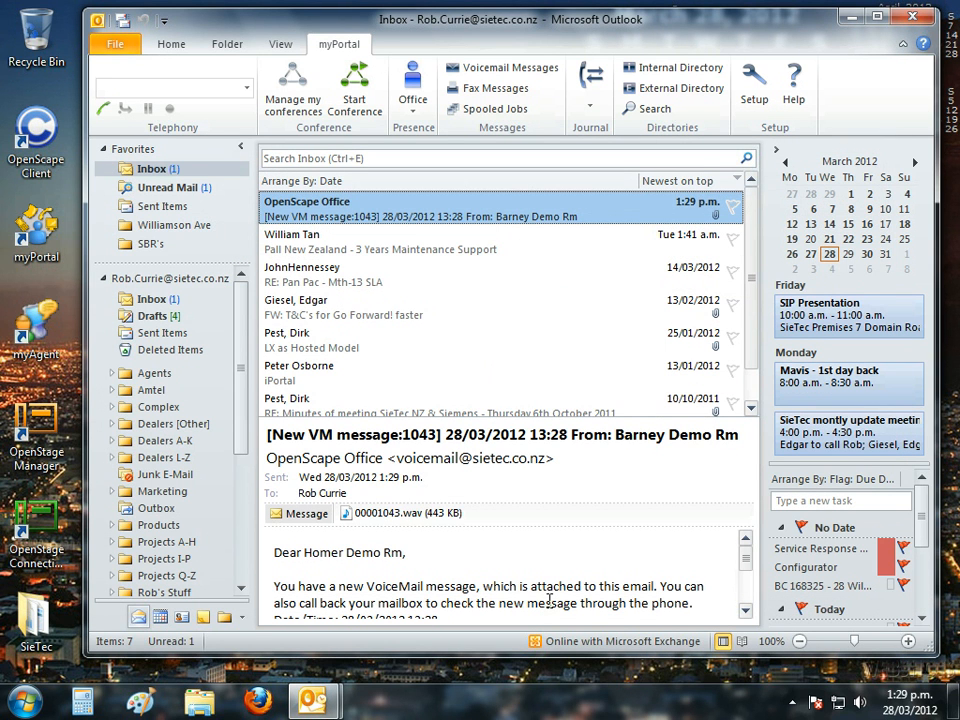